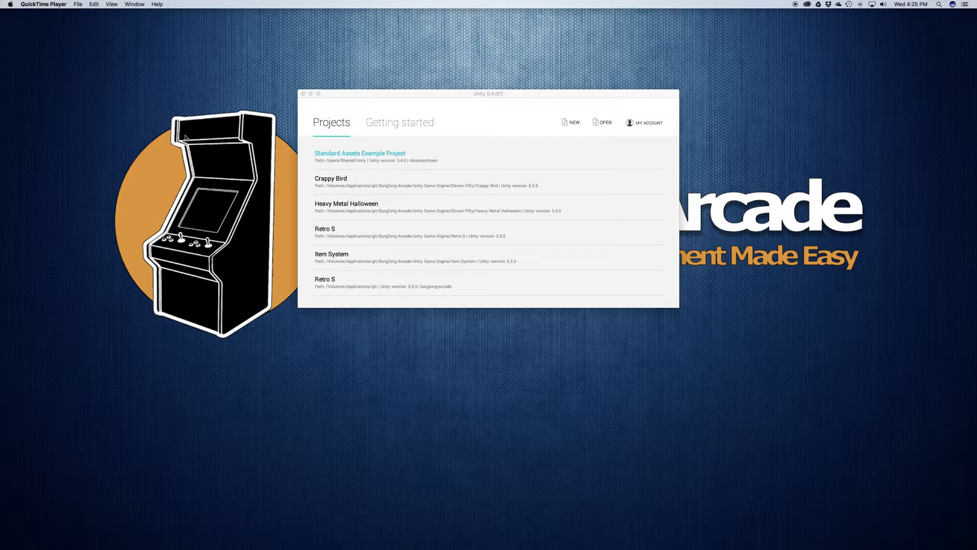
mouse_move(350, 72)
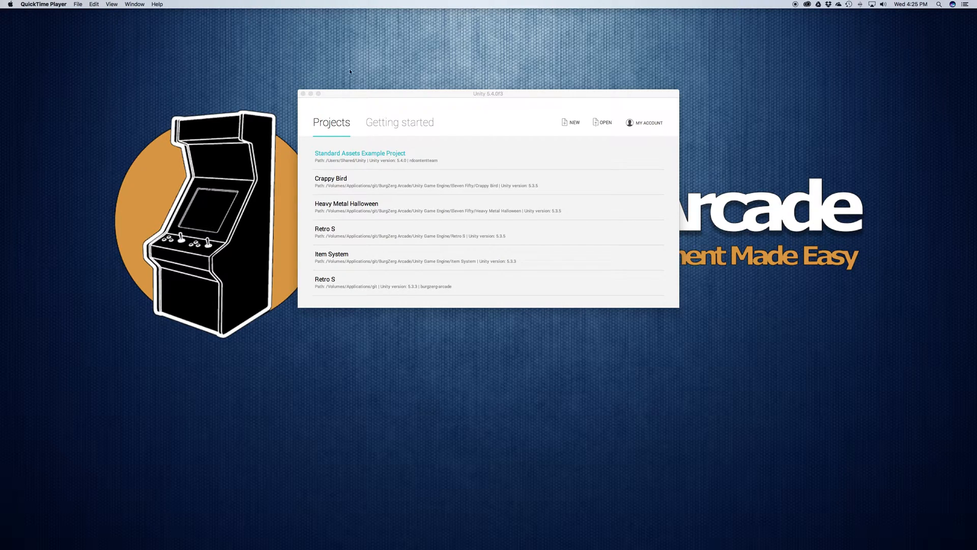
mouse_move(326, 195)
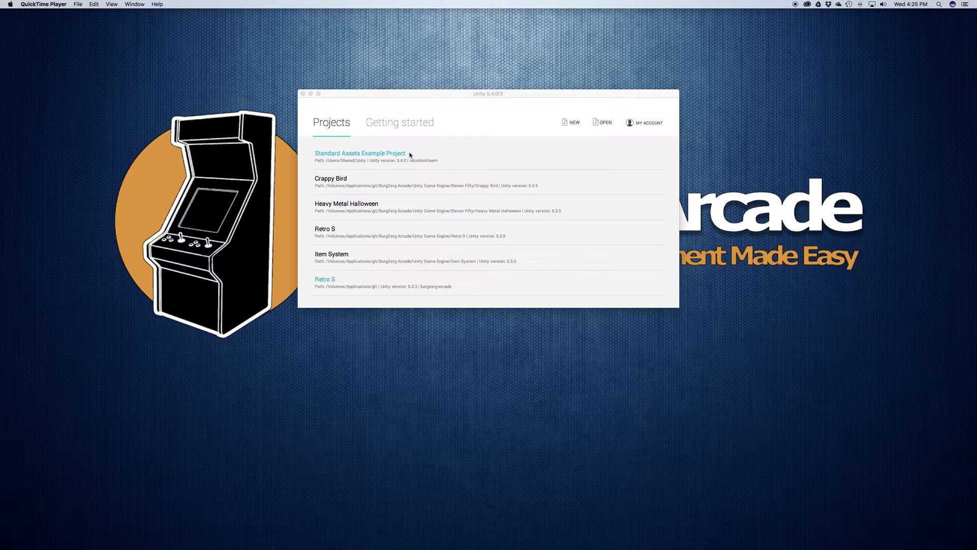
mouse_move(386, 269)
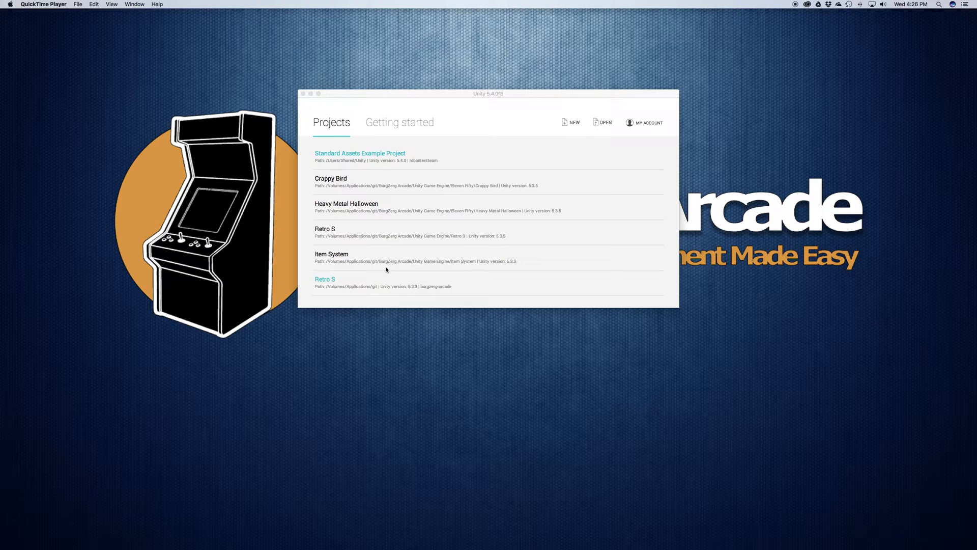
Look at the account options and project browser, closing both without choosing anything
scroll(down, 3)
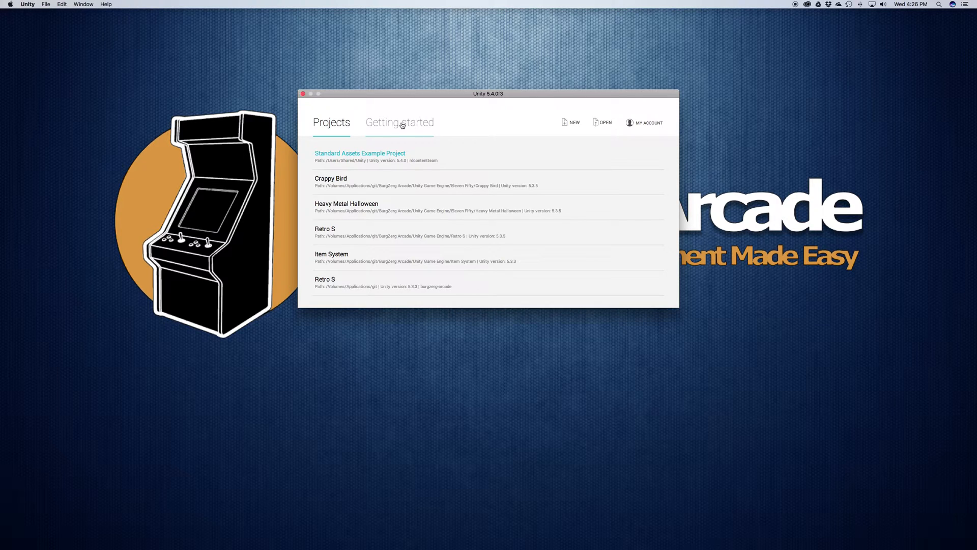
mouse_move(482, 149)
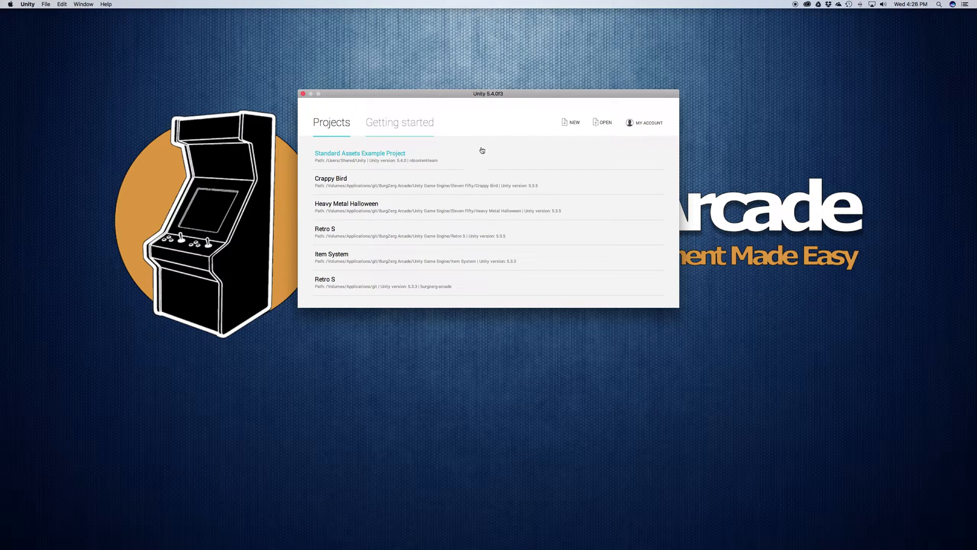
mouse_move(416, 96)
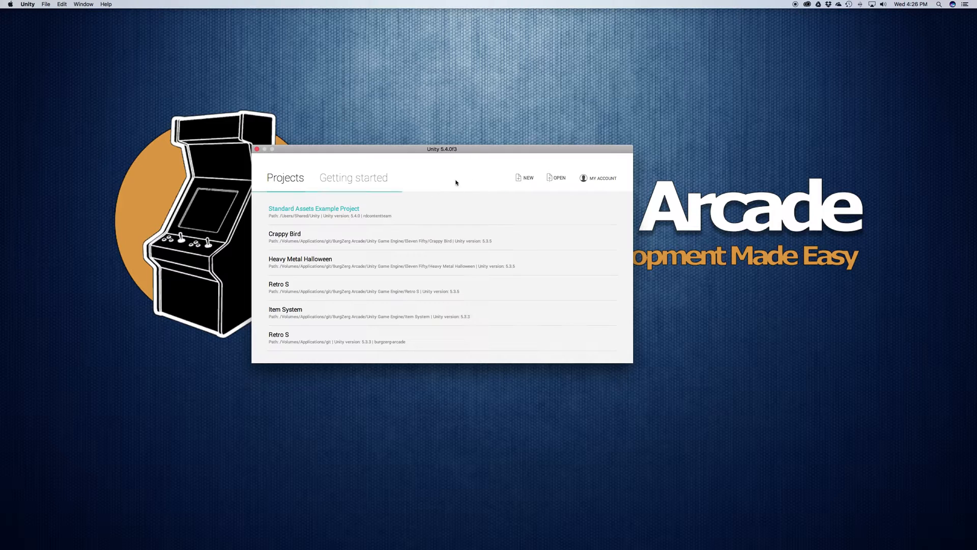
mouse_move(398, 133)
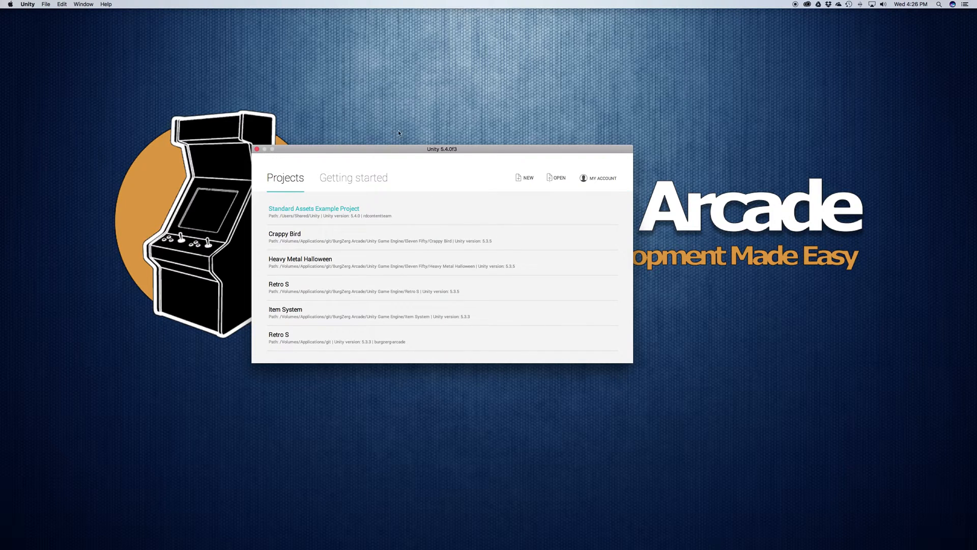
mouse_move(353, 178)
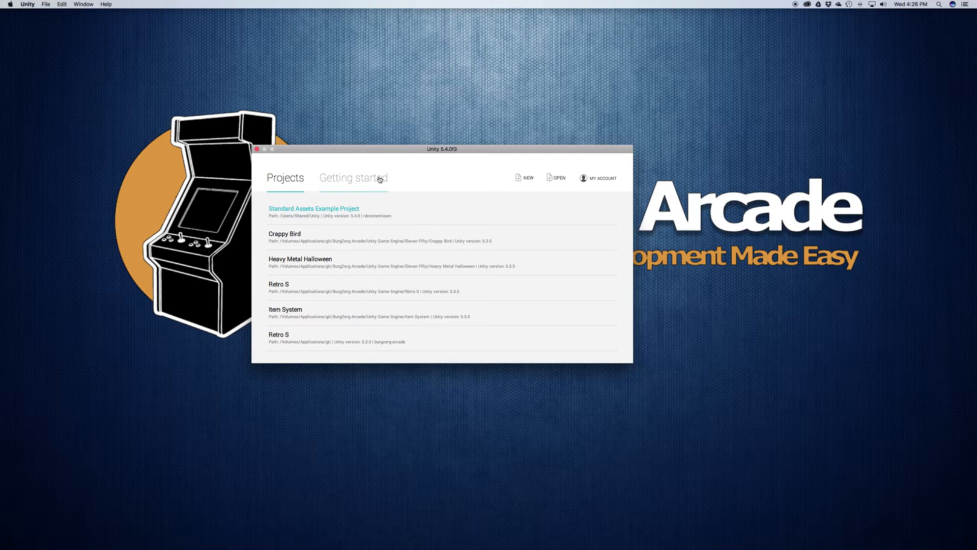
mouse_move(521, 198)
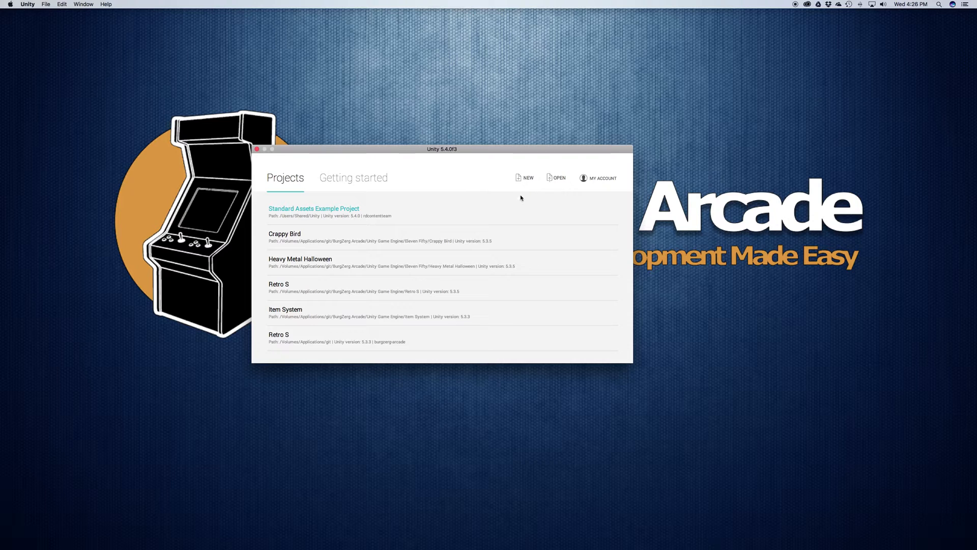
mouse_move(602, 177)
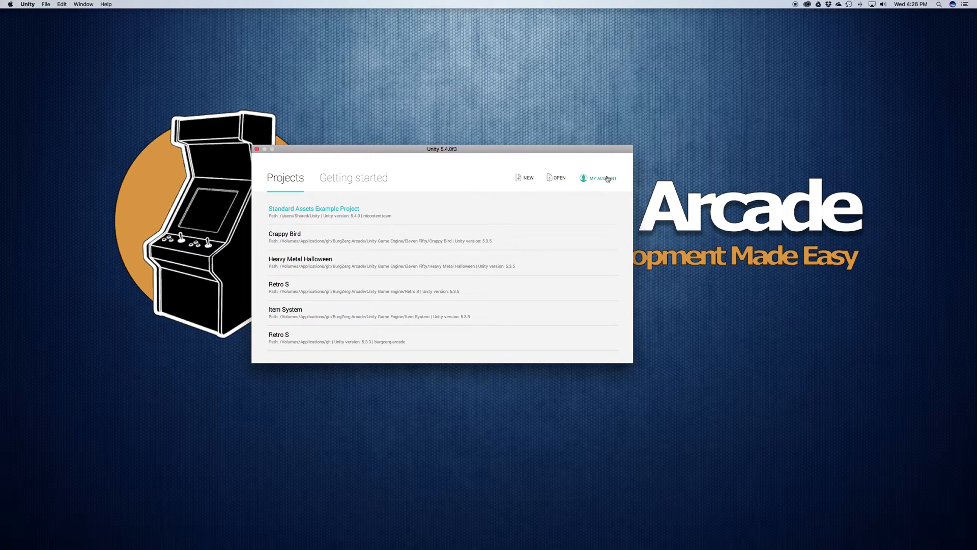
click(602, 178)
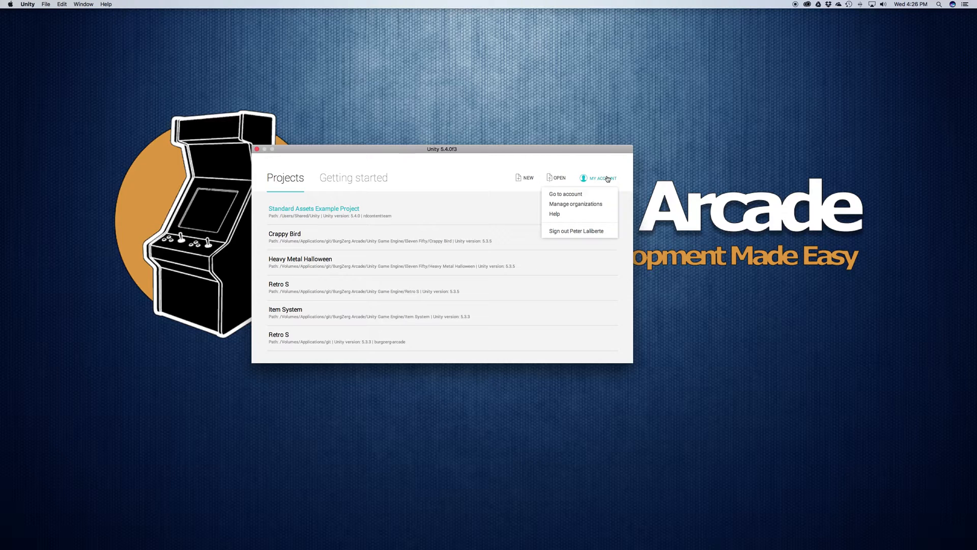
mouse_move(595, 194)
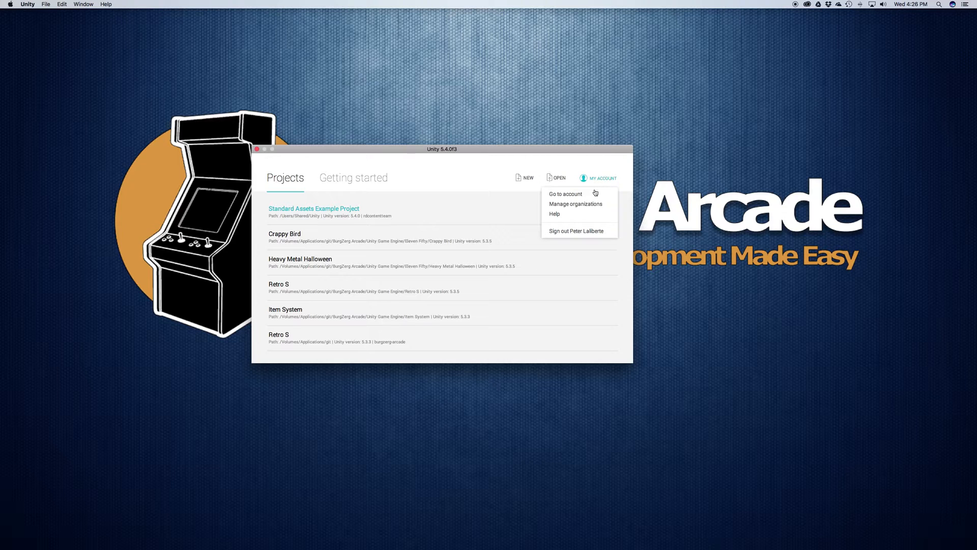
mouse_move(564, 194)
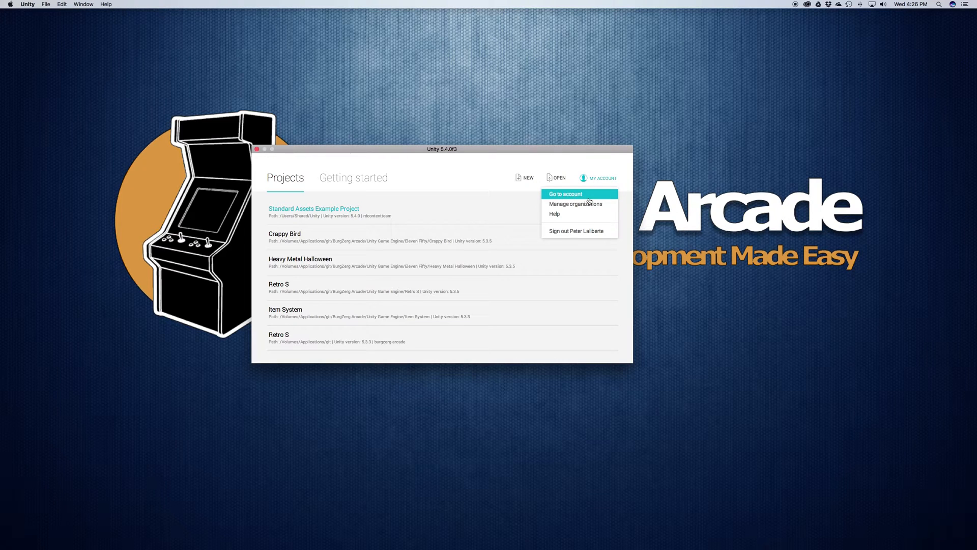
click(561, 169)
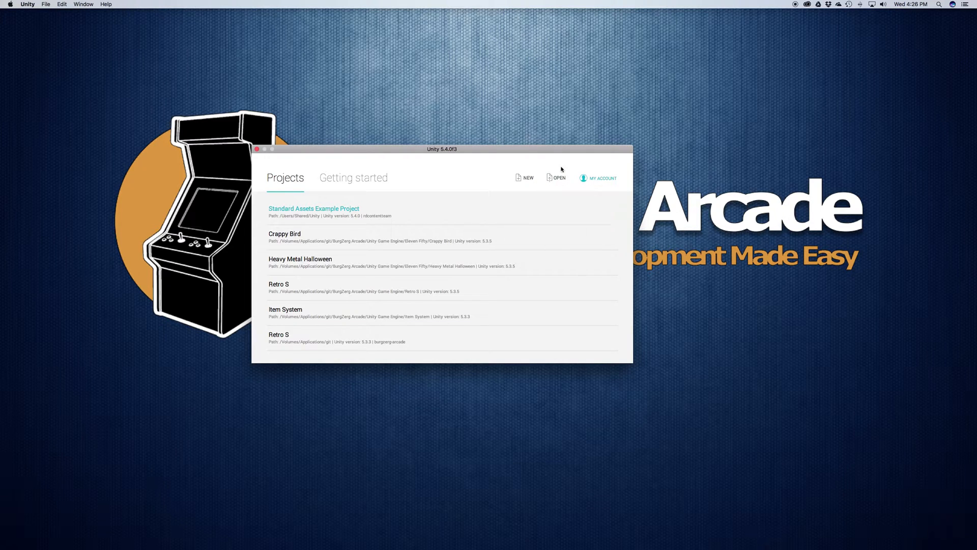
click(559, 178)
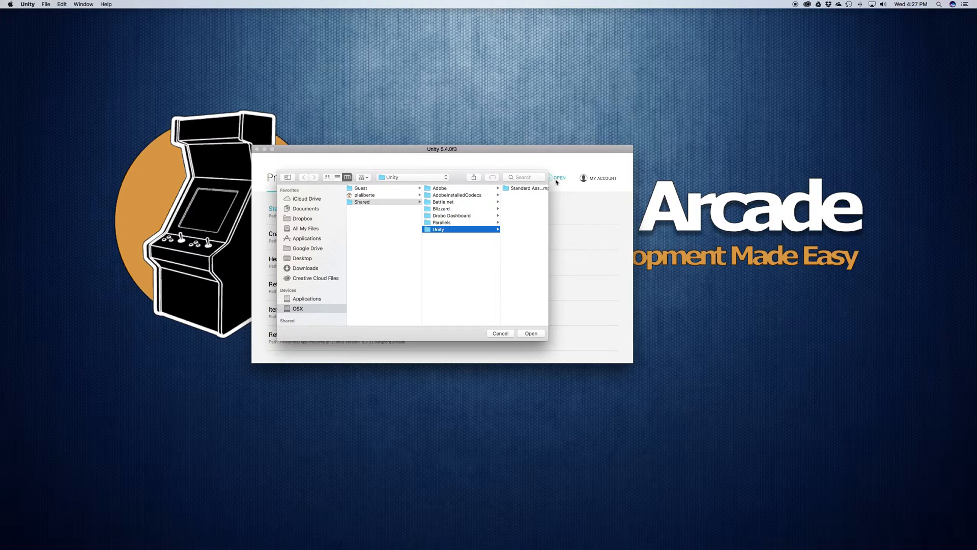
mouse_move(487, 320)
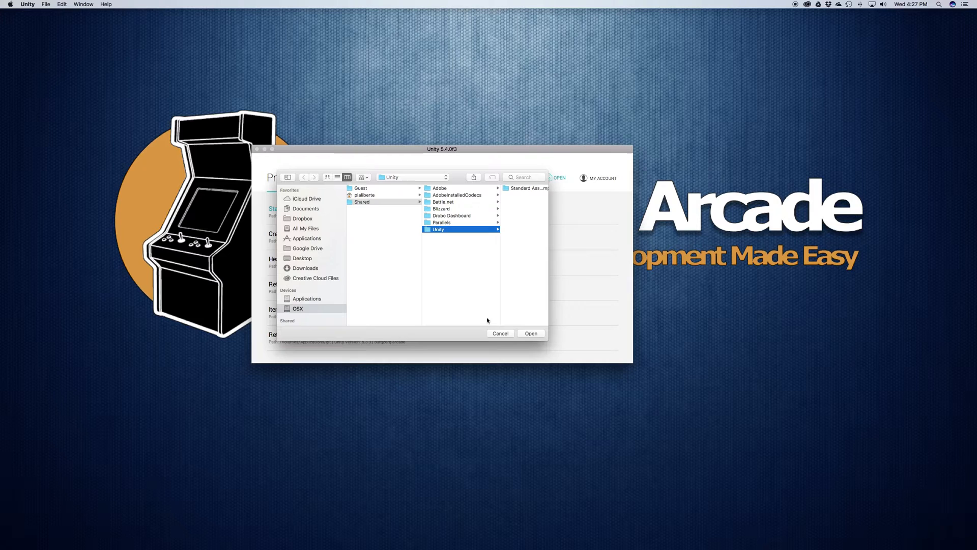
click(500, 333)
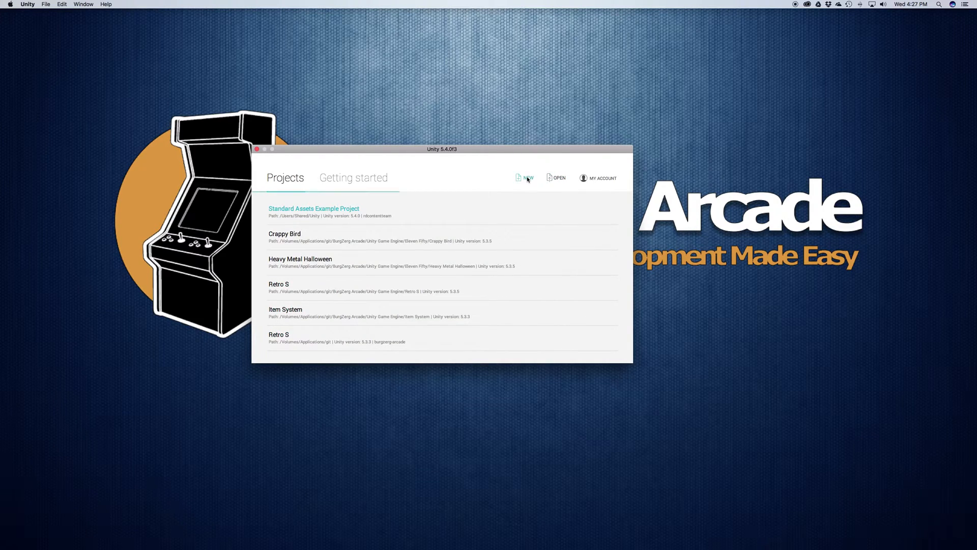
Start a new project and replace the default name with 'Island FPS'
click(527, 178)
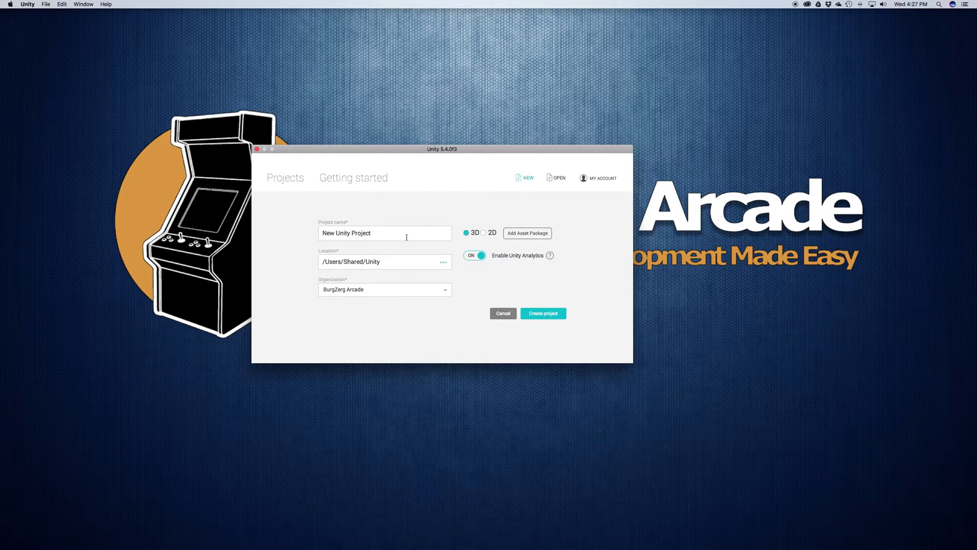
click(385, 233)
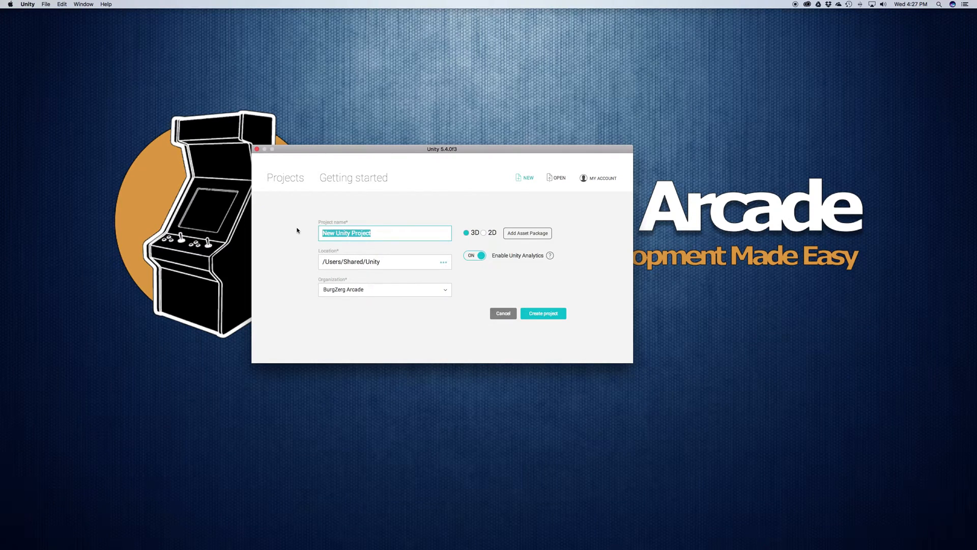
text(Day 1)
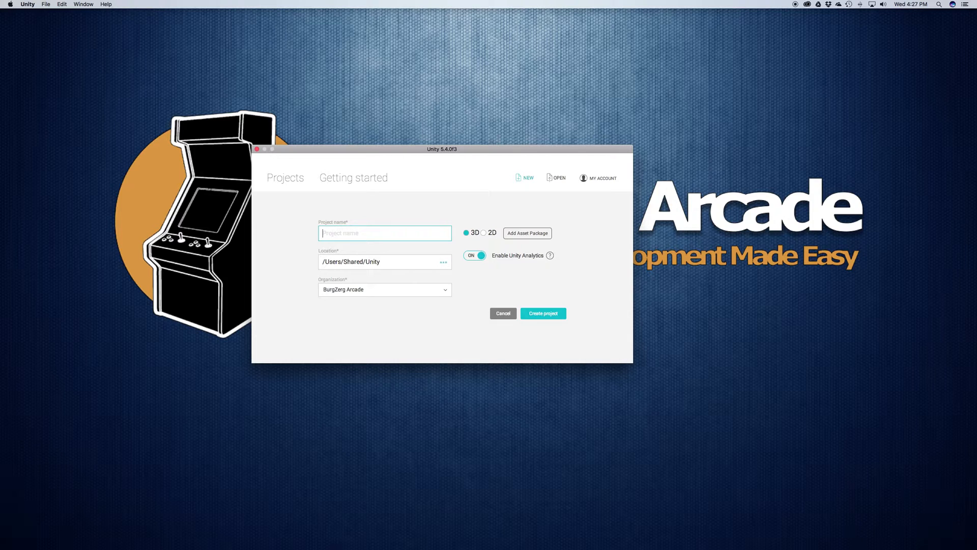
text(Island)
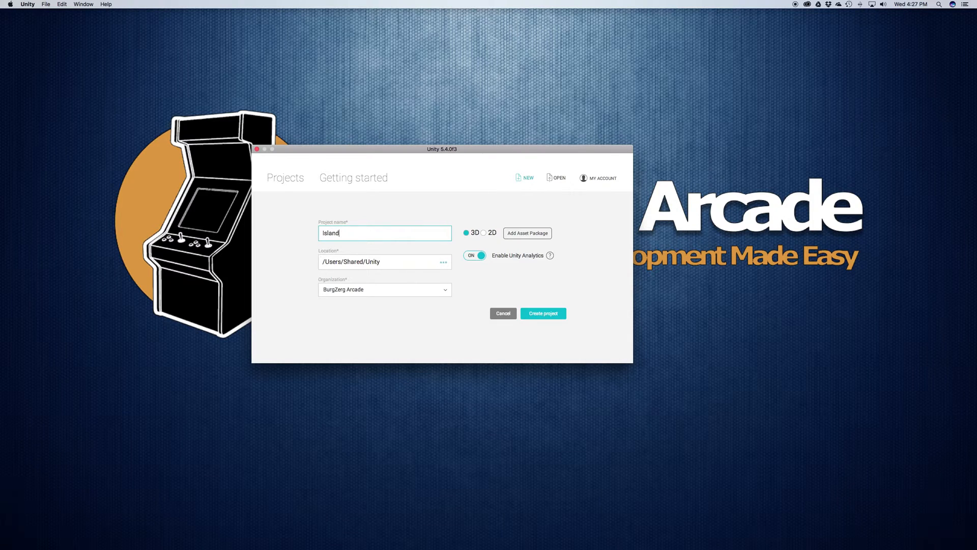
text(FPS)
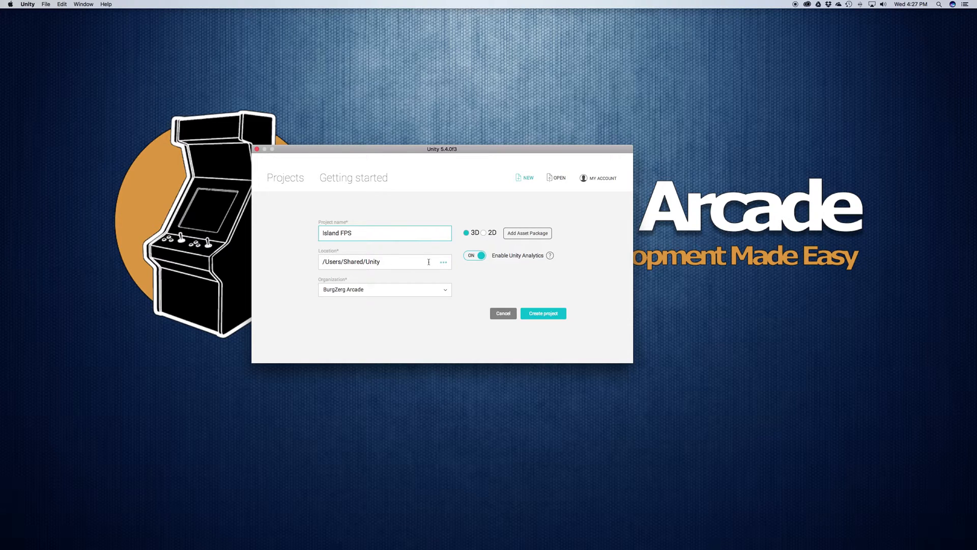
mouse_move(443, 264)
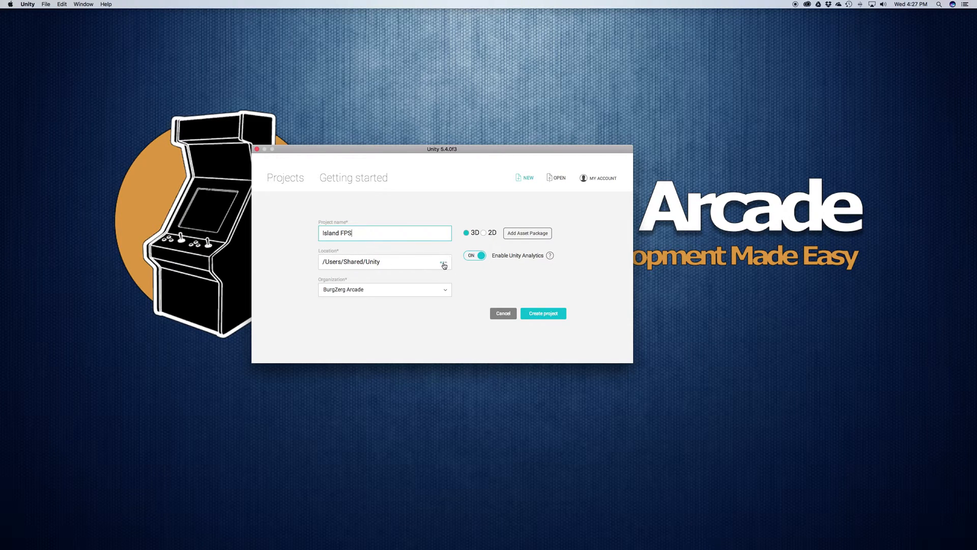
Set the project location to /Volumes/Applications/git
click(443, 262)
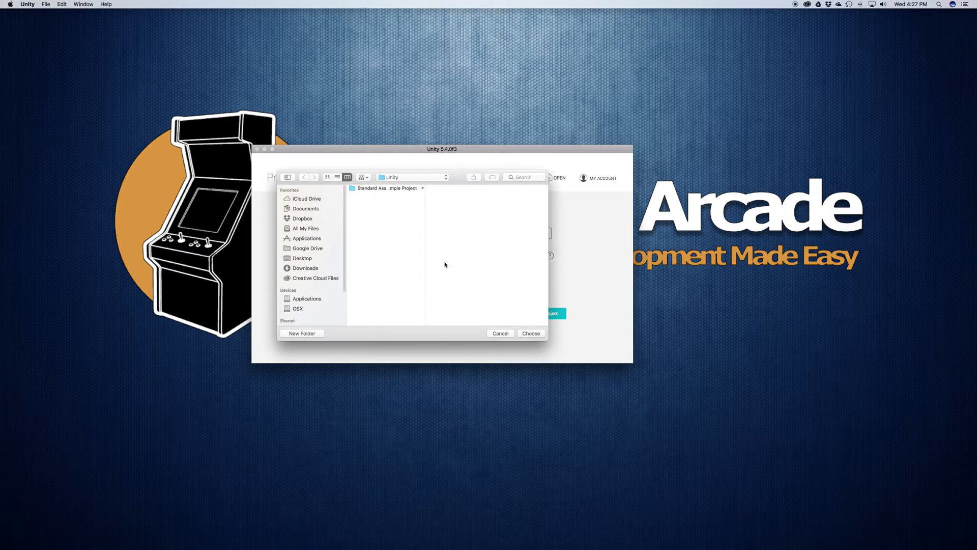
click(306, 299)
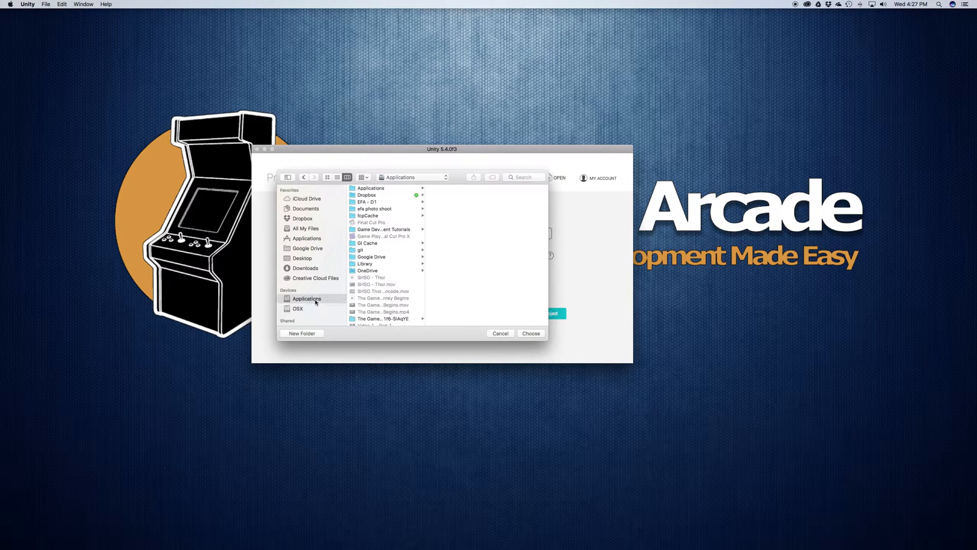
click(362, 250)
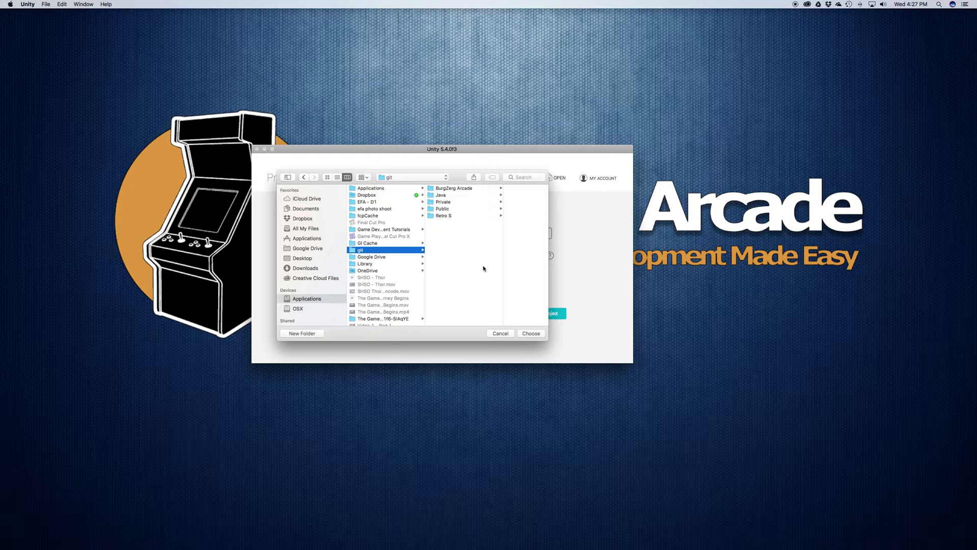
mouse_move(481, 274)
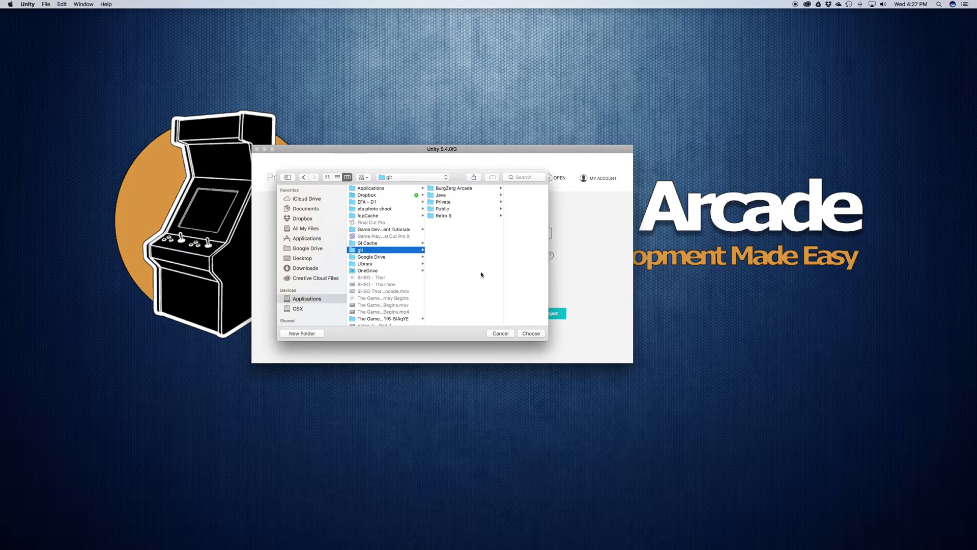
mouse_move(434, 275)
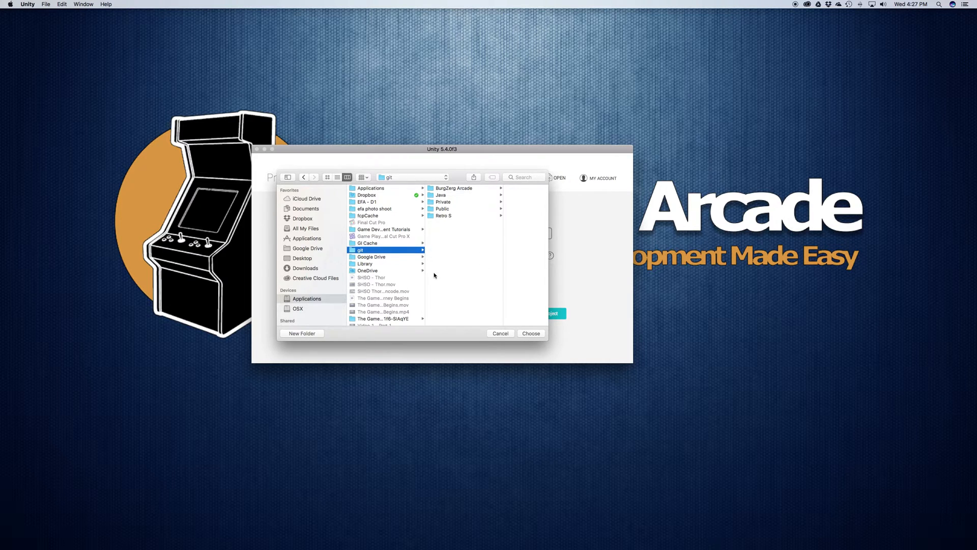
click(530, 333)
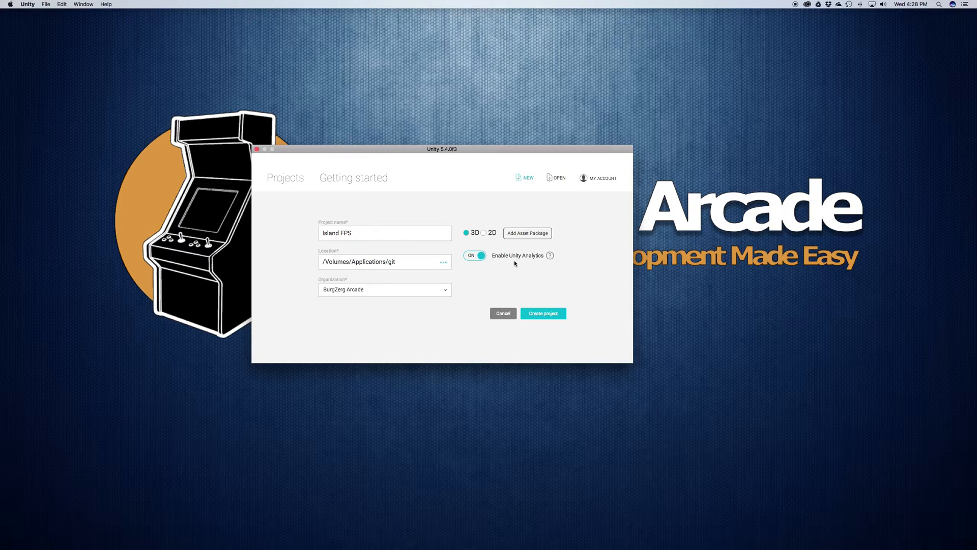
mouse_move(482, 265)
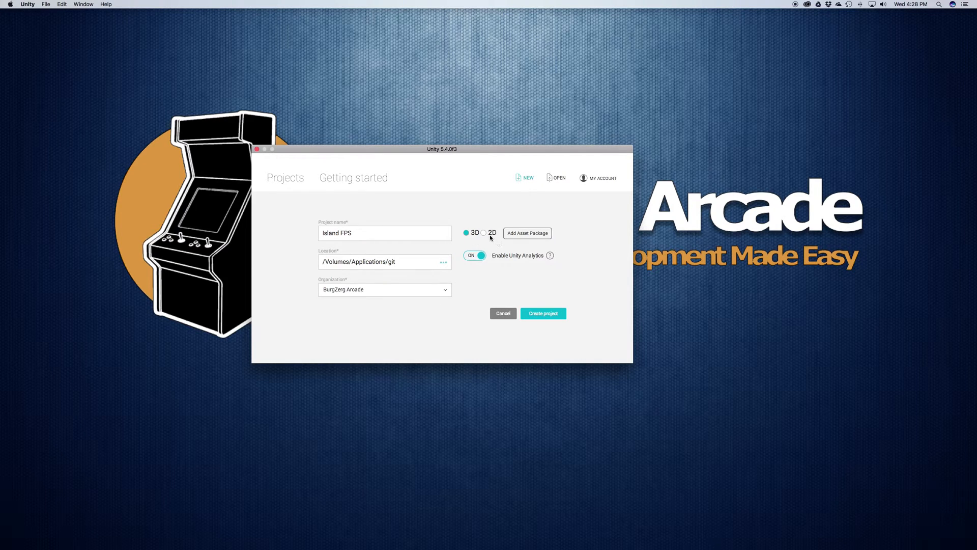
mouse_move(465, 239)
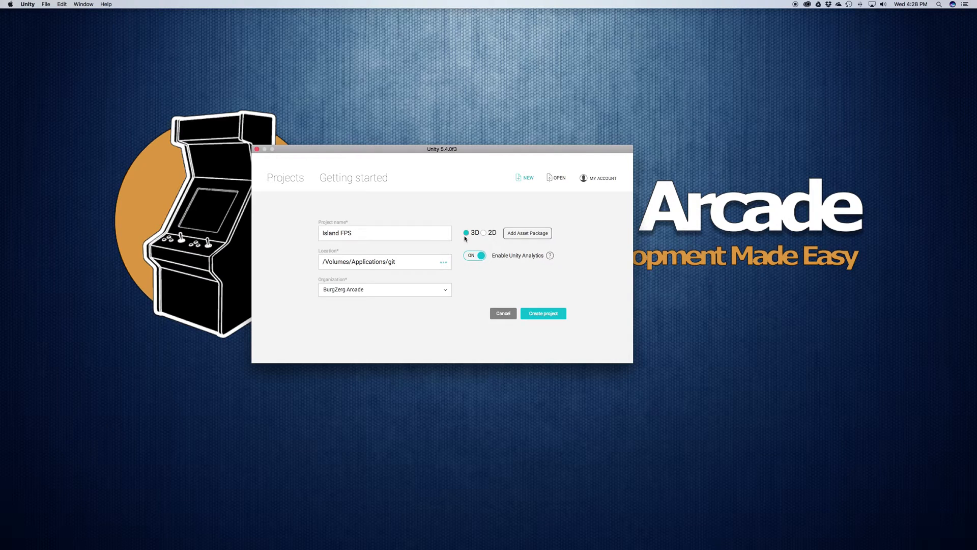
mouse_move(480, 233)
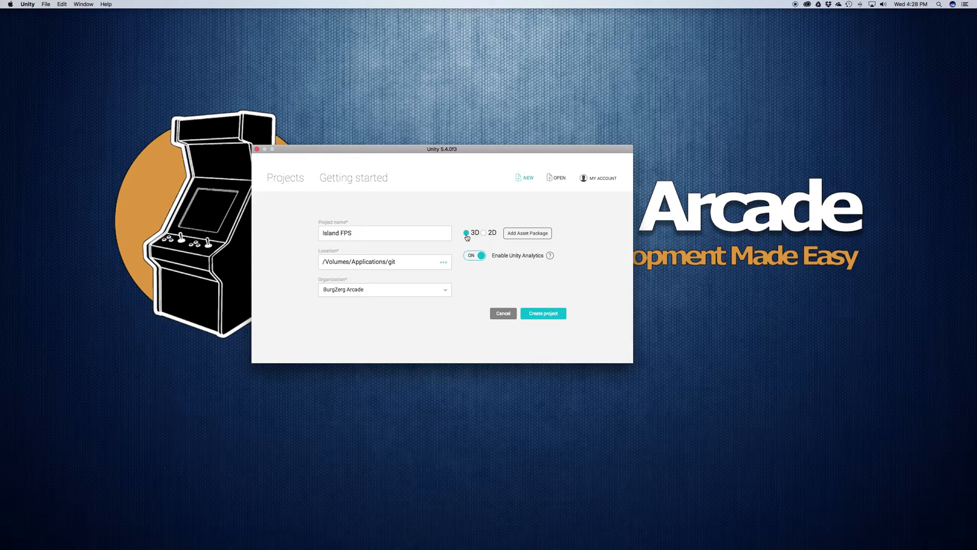
click(527, 232)
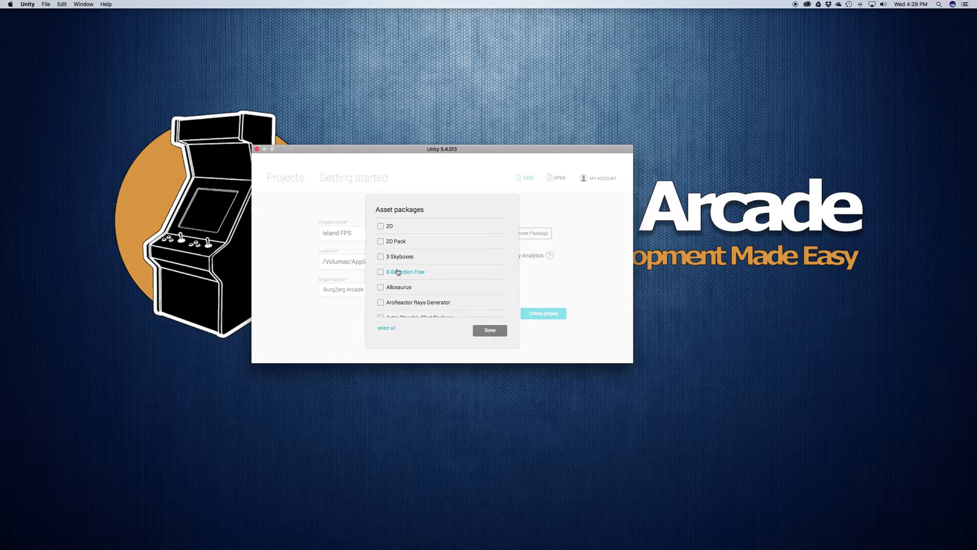
scroll(down, 3)
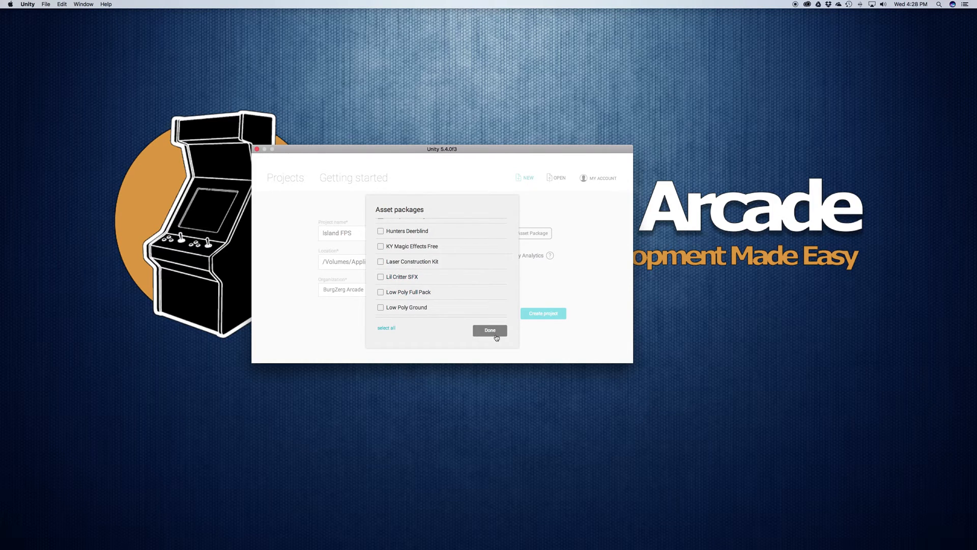
click(490, 330)
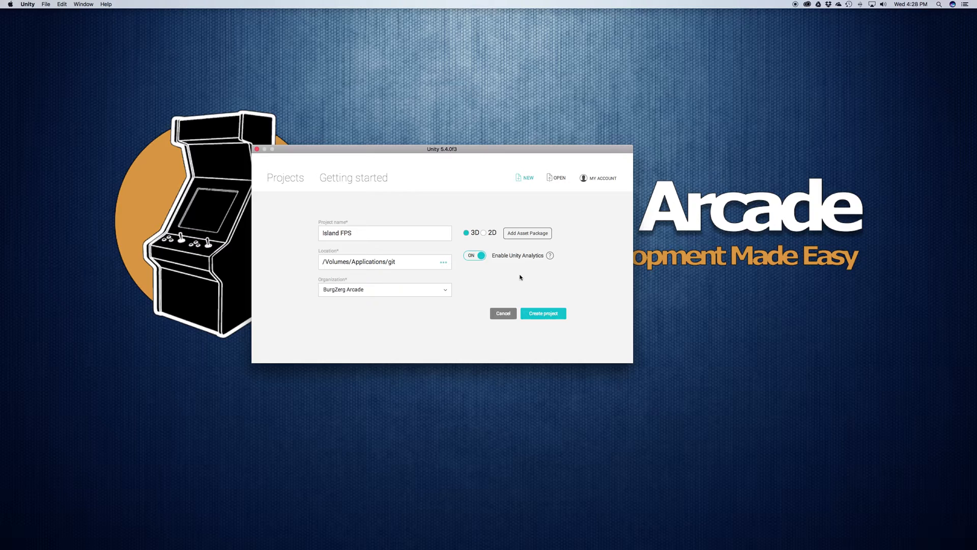
mouse_move(495, 264)
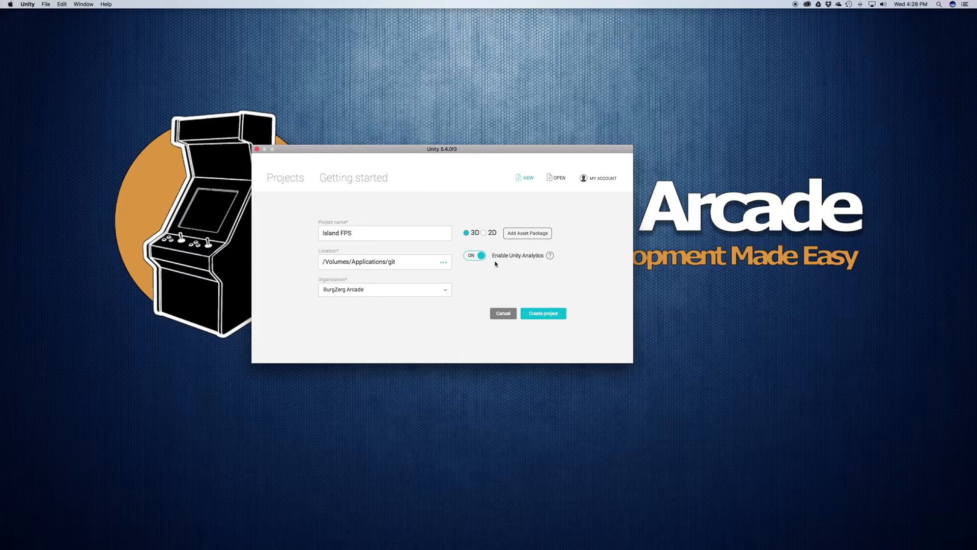
Switch Unity Analytics off and back on, leaving it enabled
click(474, 255)
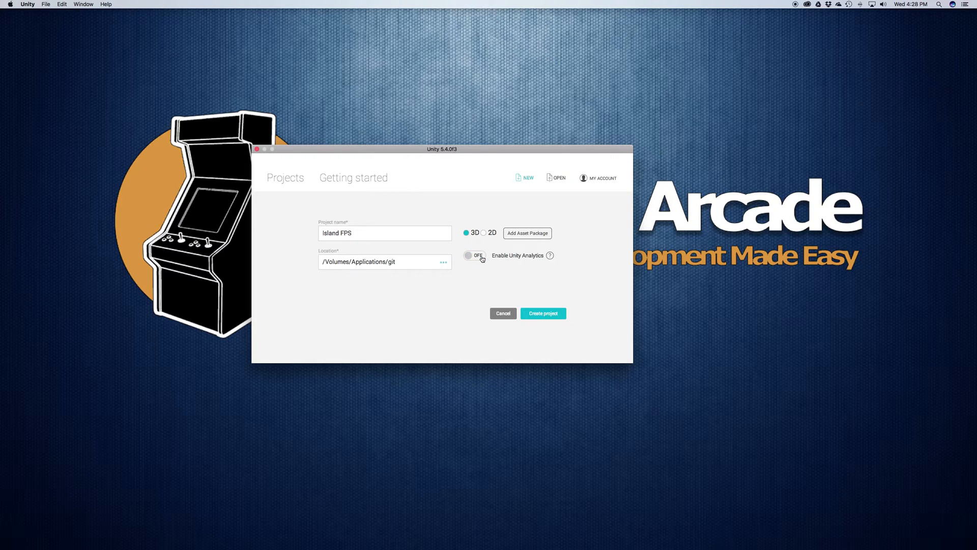
click(474, 255)
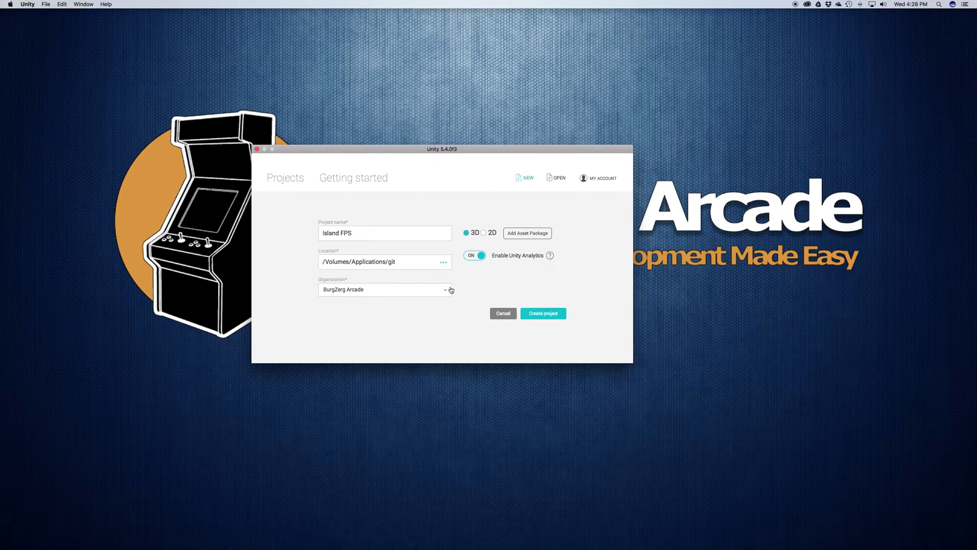
mouse_move(479, 284)
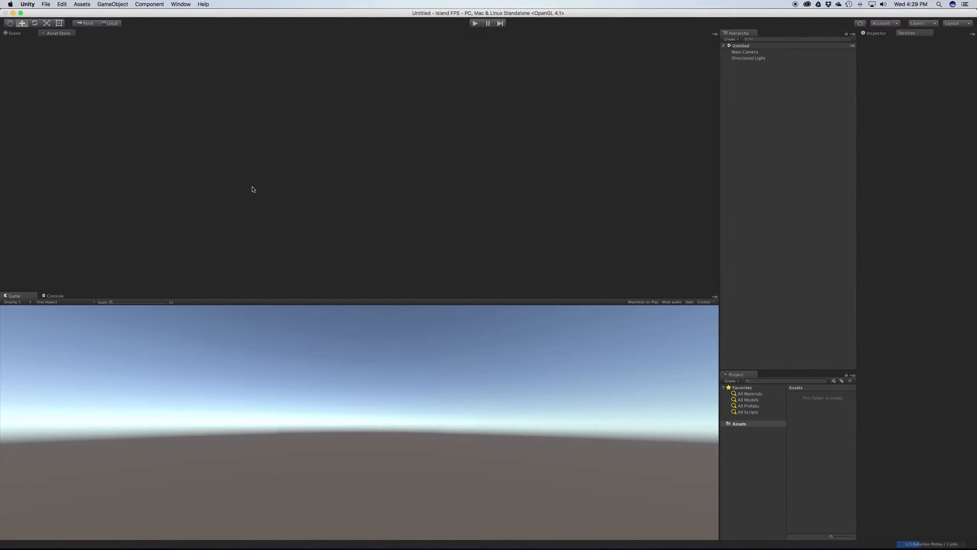
click(906, 33)
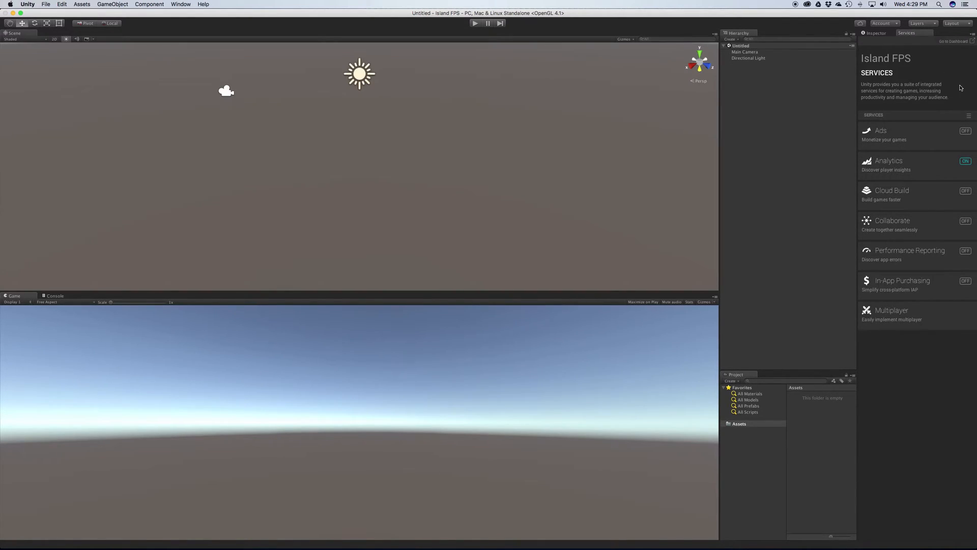
mouse_move(916, 120)
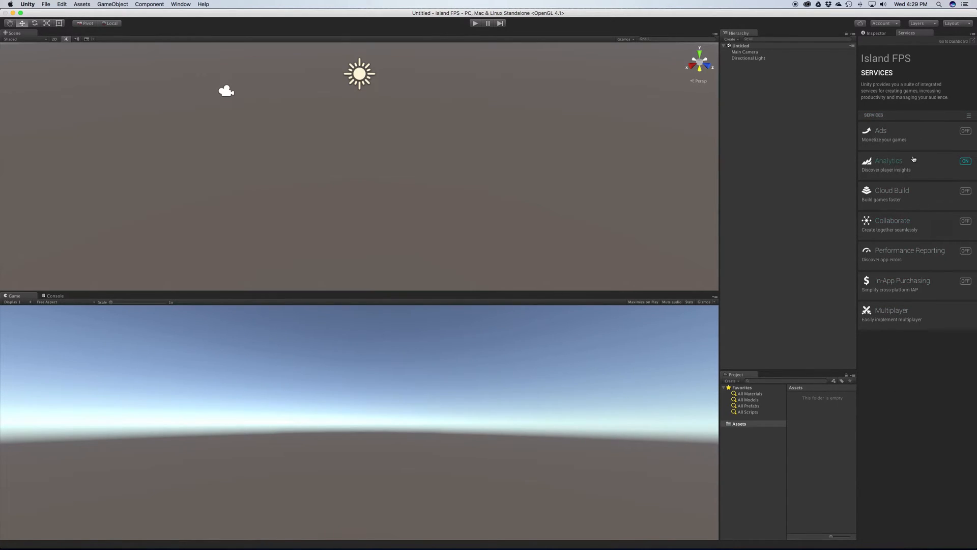
mouse_move(919, 34)
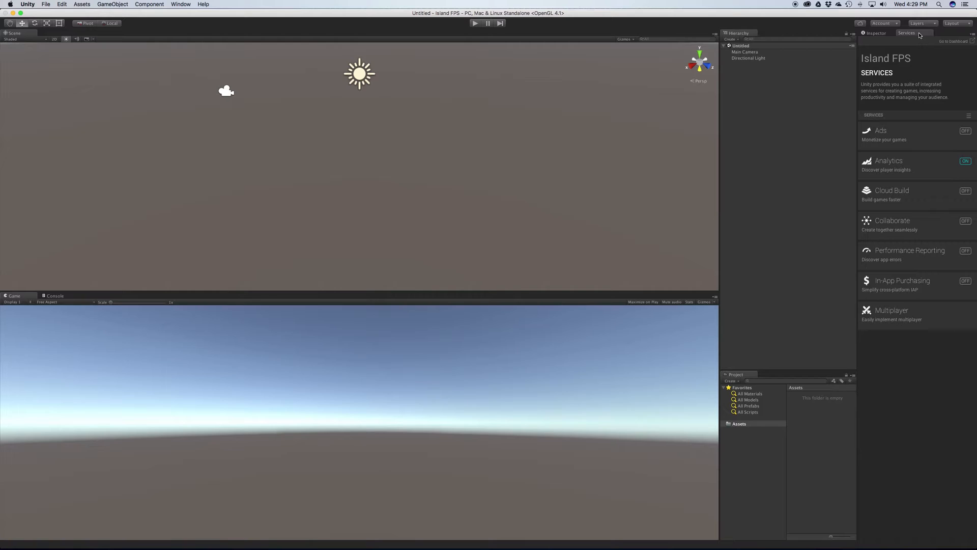
mouse_move(893, 42)
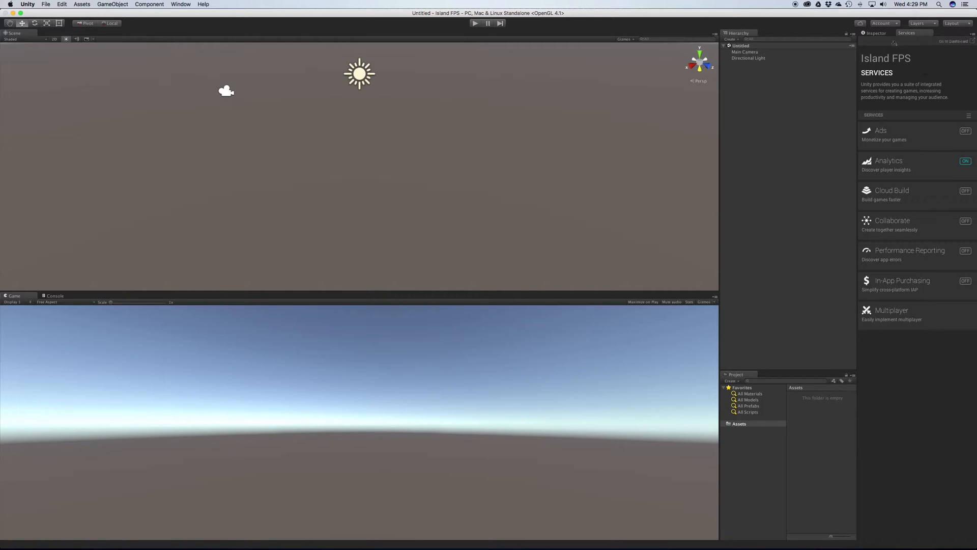
click(875, 33)
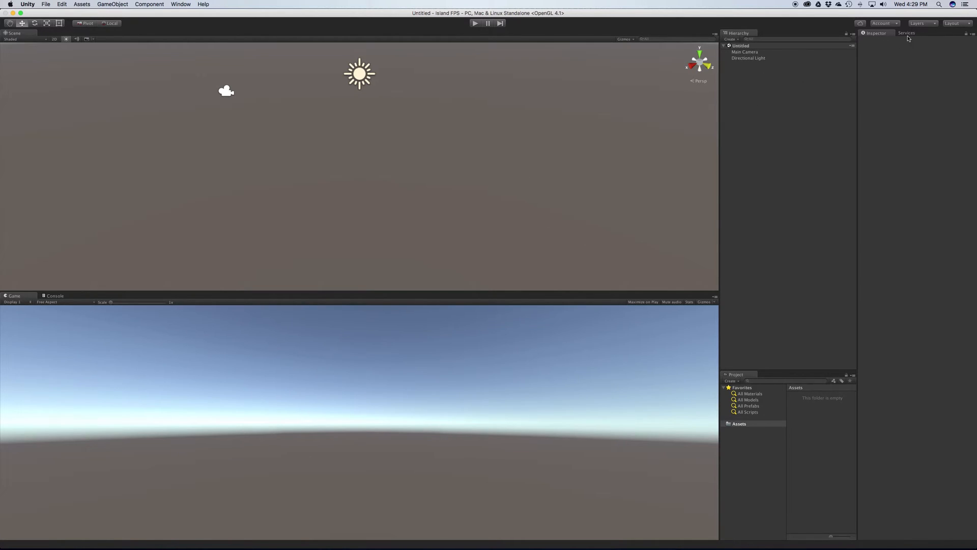
Apply the Default window layout from the Layout dropdown
click(952, 23)
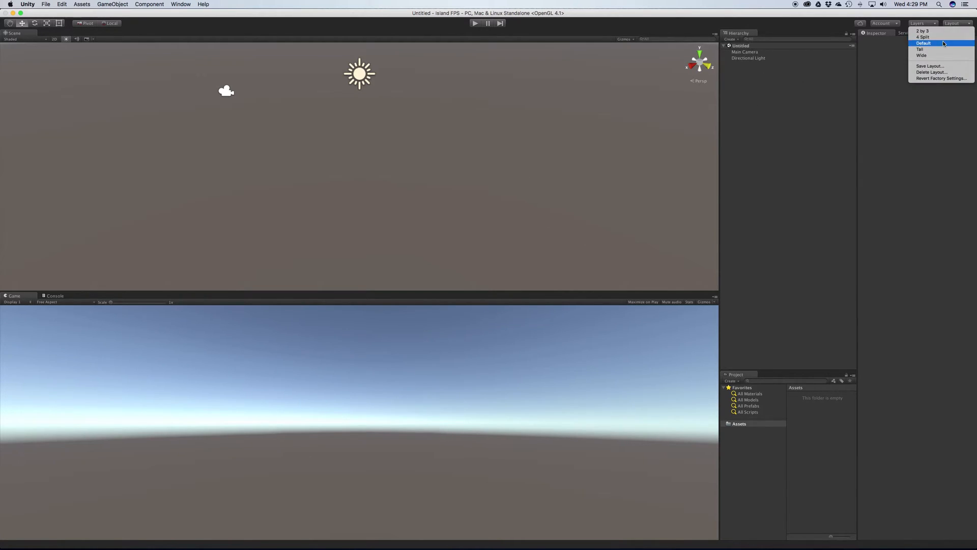
click(922, 55)
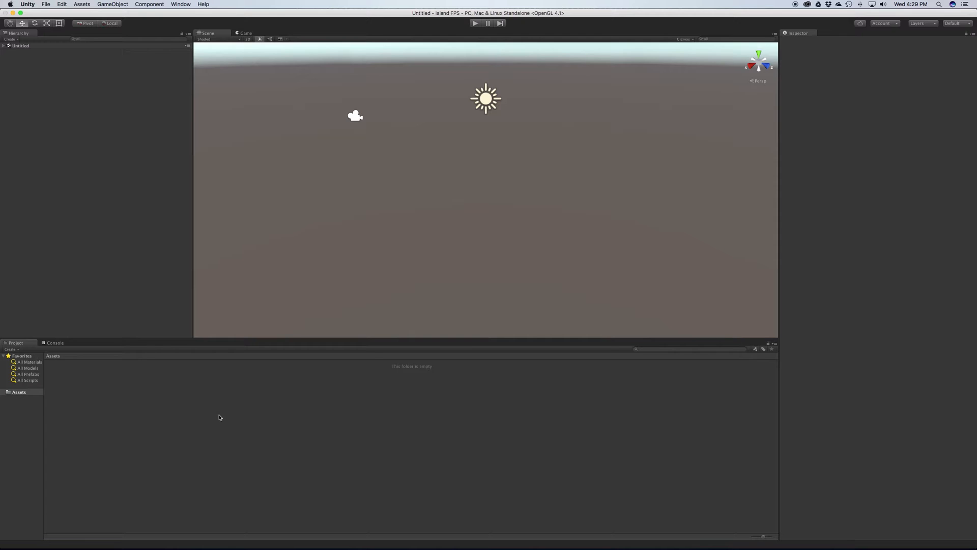
mouse_move(367, 408)
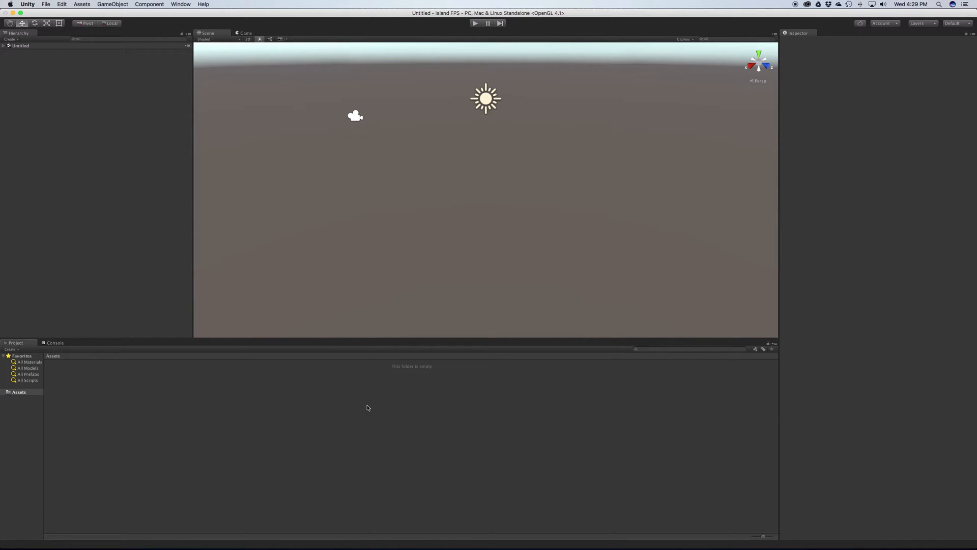
mouse_move(80, 416)
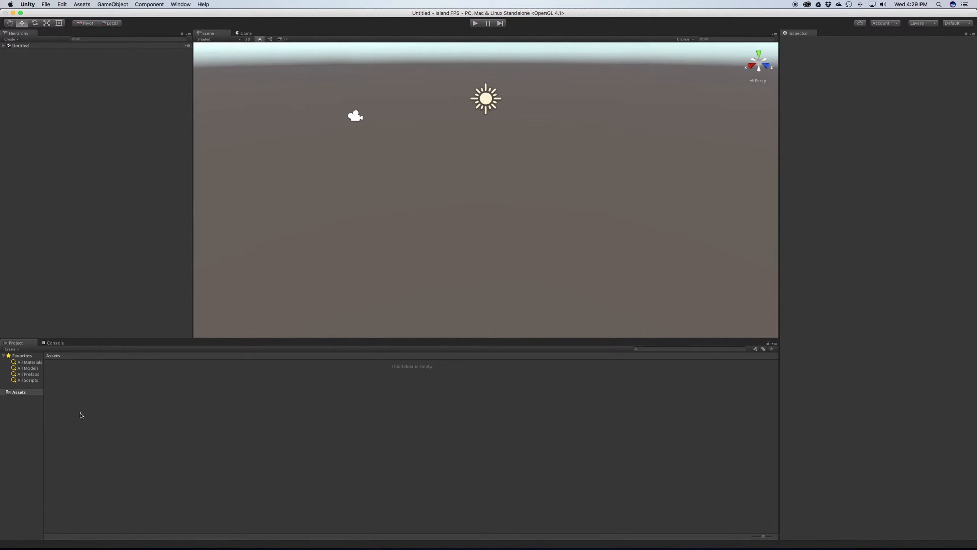
mouse_move(106, 428)
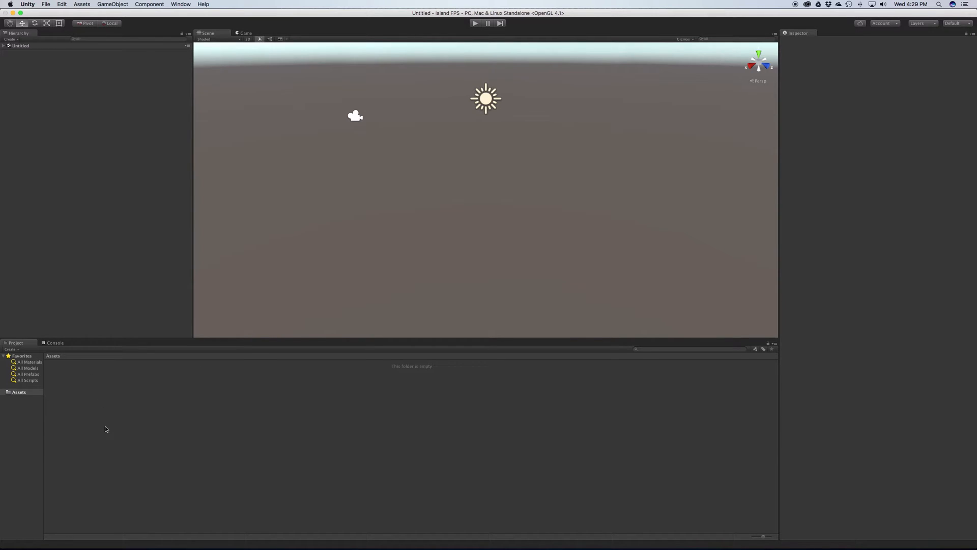
mouse_move(534, 438)
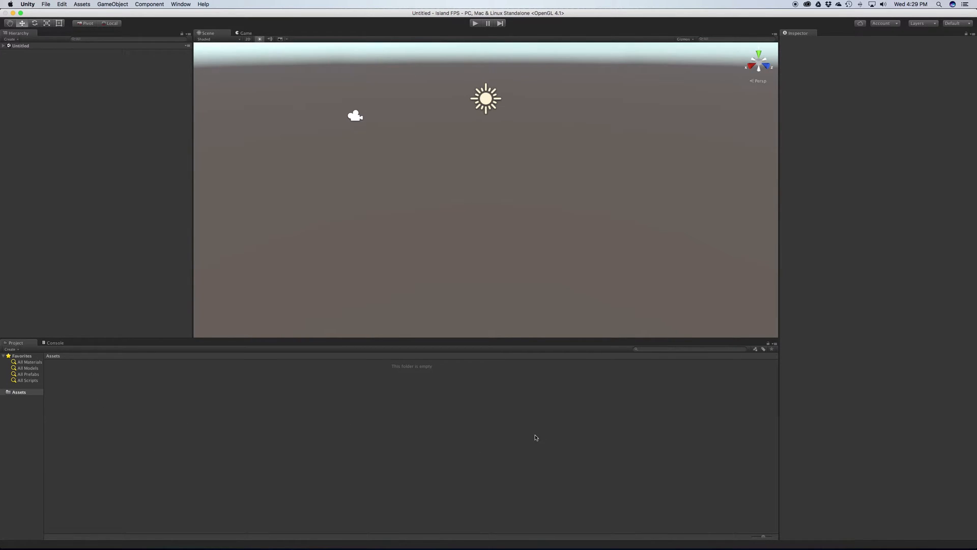
mouse_move(323, 206)
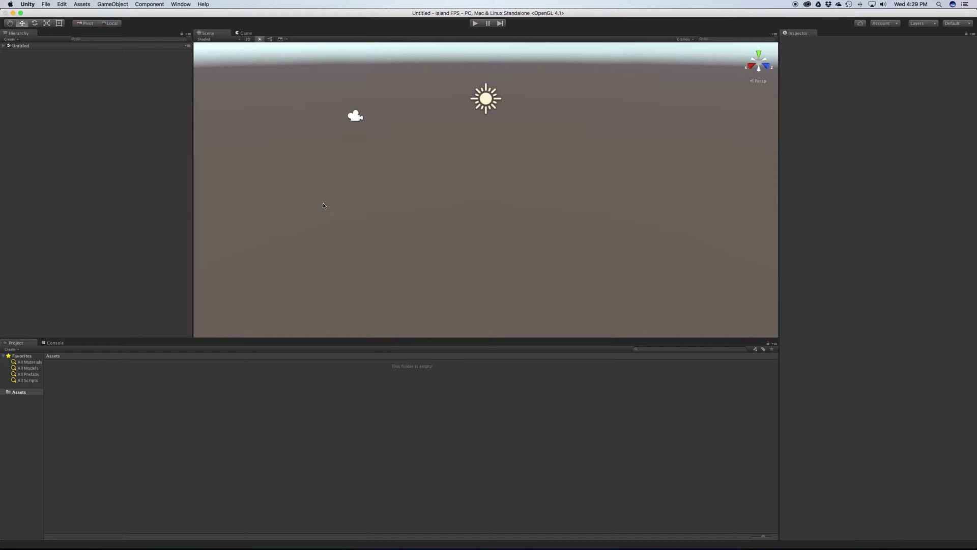
click(245, 33)
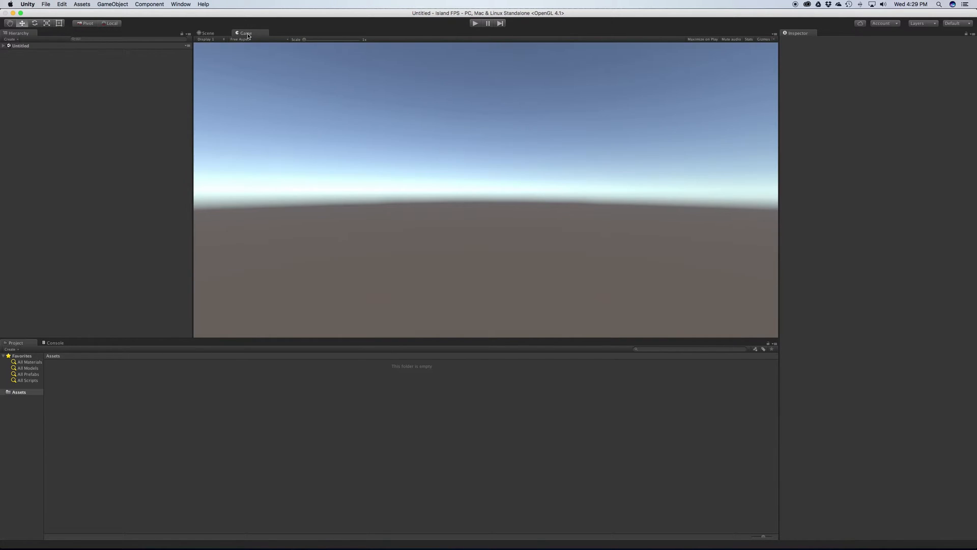
click(206, 39)
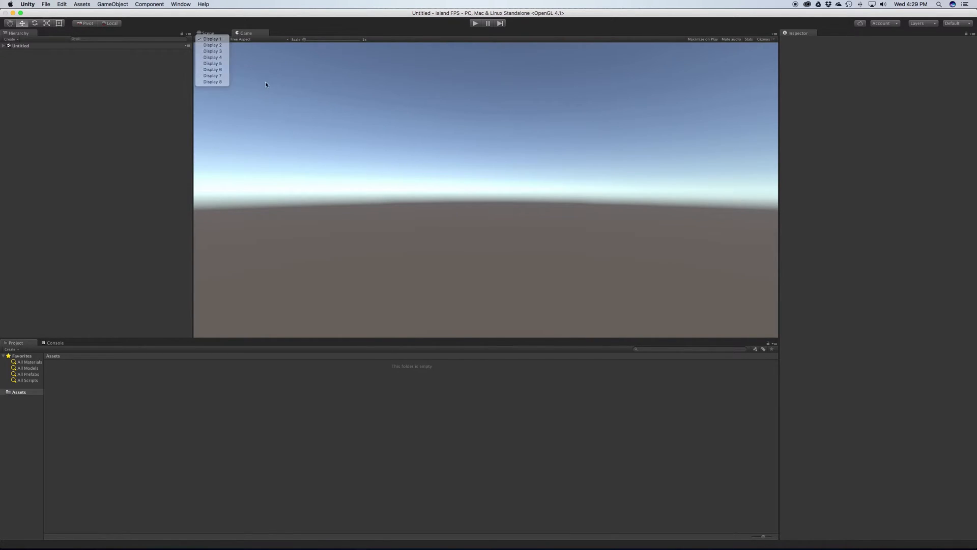
click(211, 39)
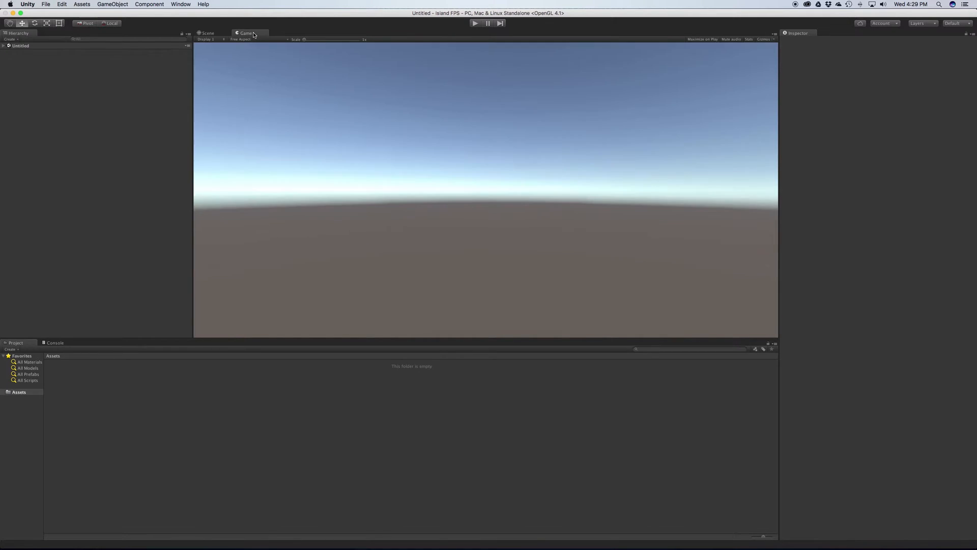
click(208, 33)
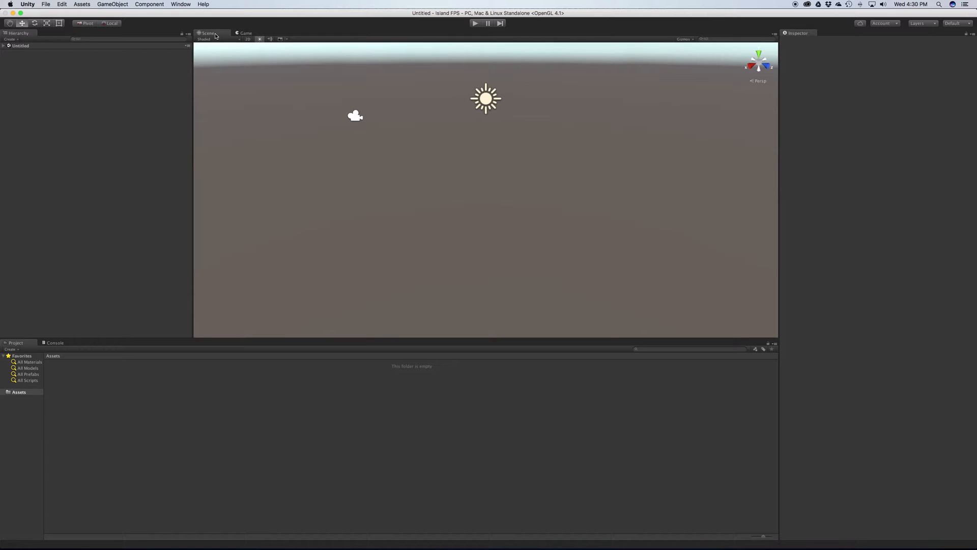
mouse_move(231, 4)
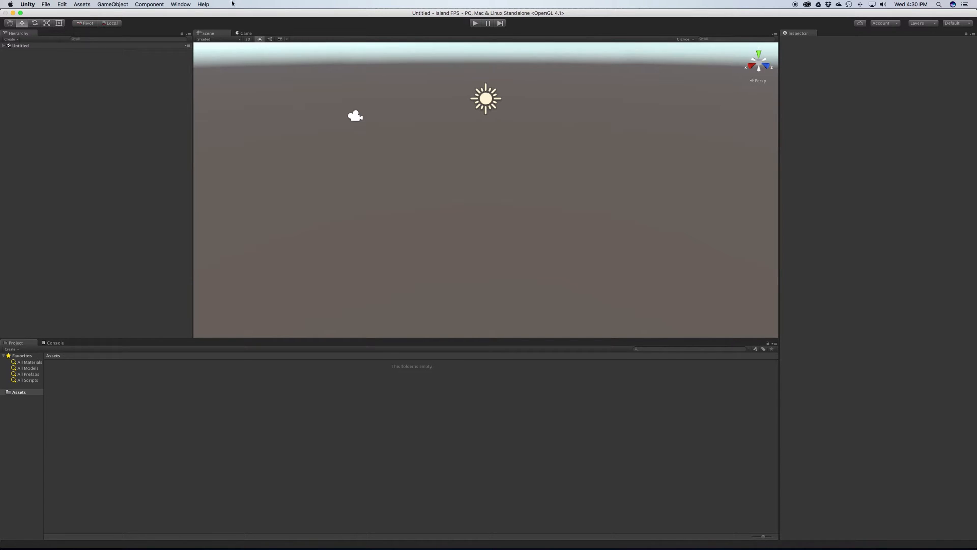
click(244, 33)
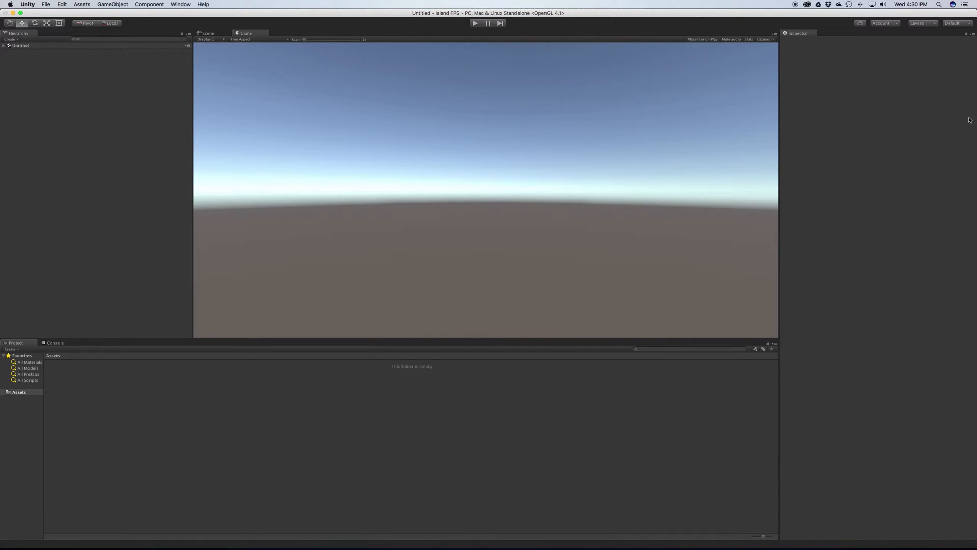
mouse_move(974, 114)
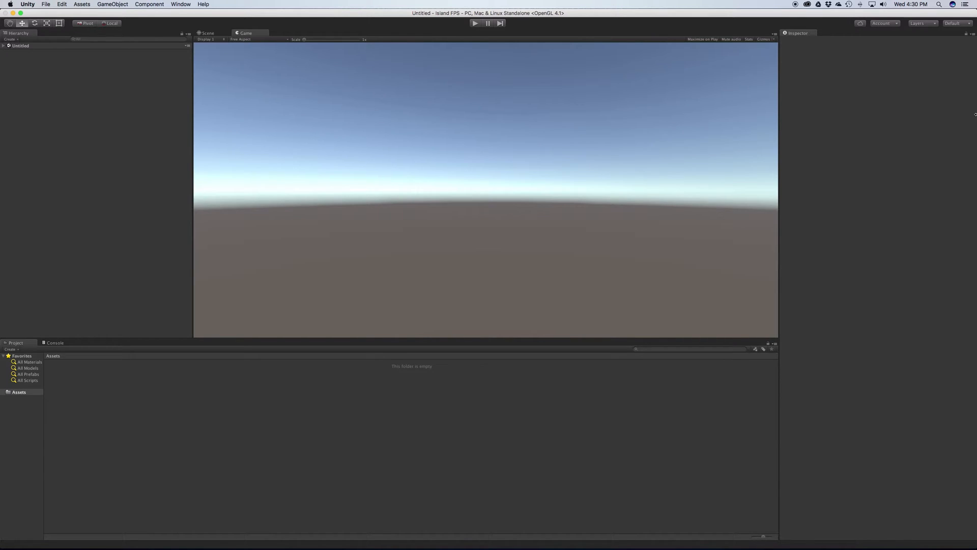
mouse_move(318, 237)
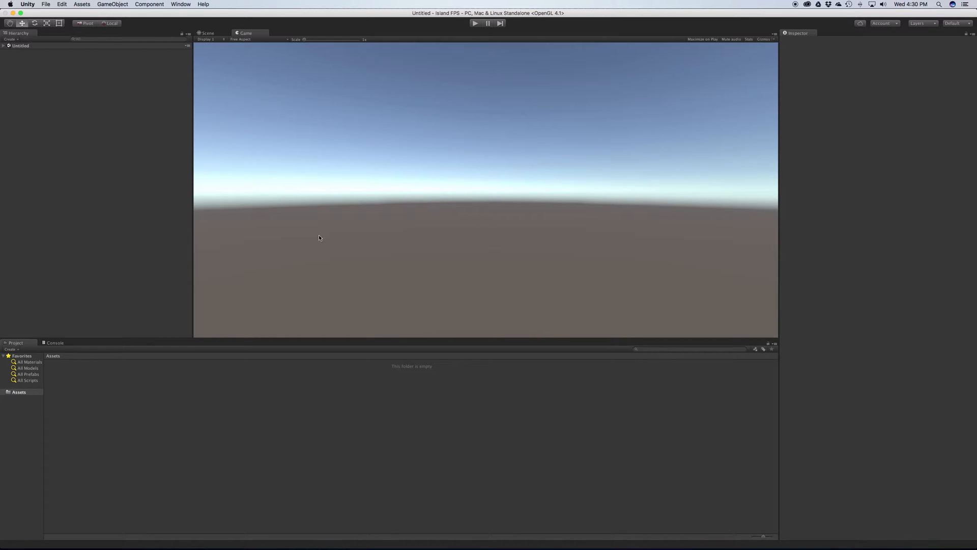
mouse_move(352, 390)
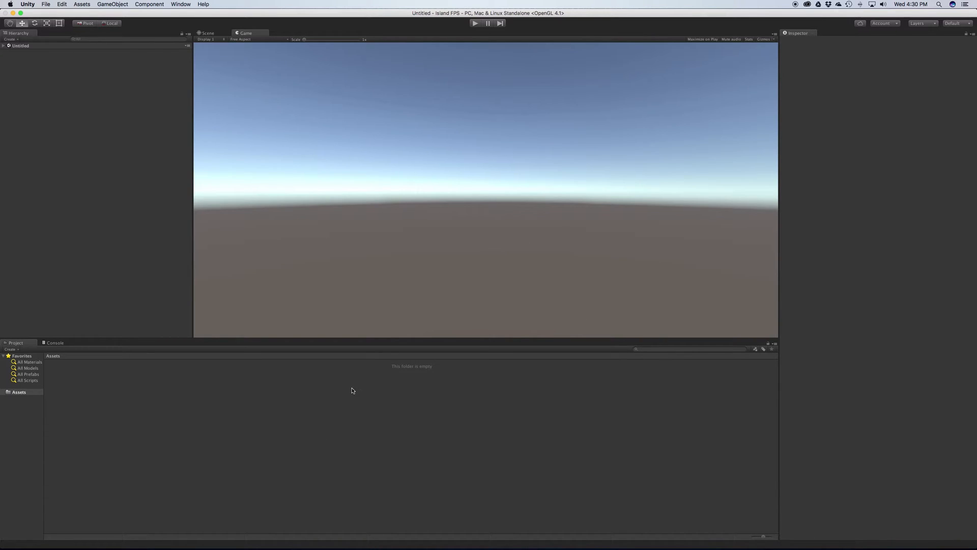
mouse_move(363, 388)
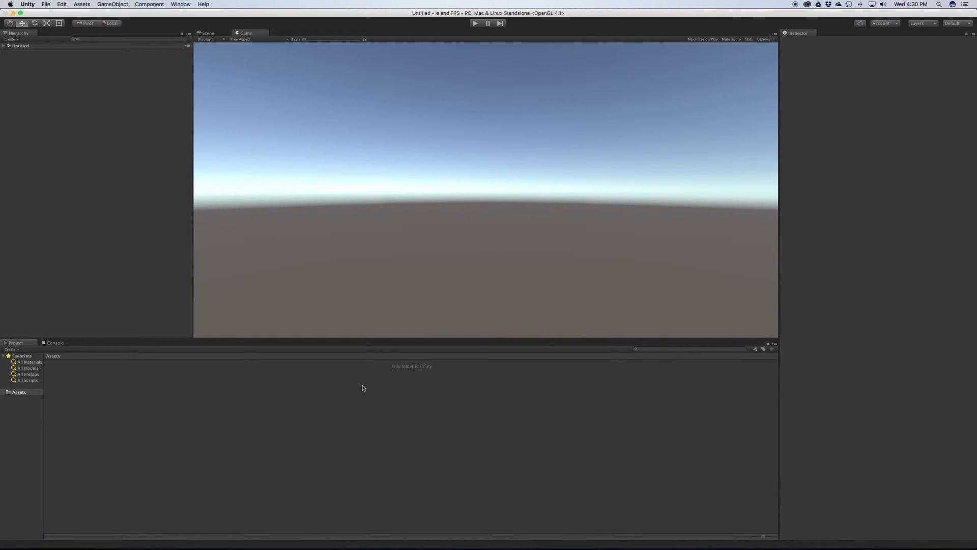
mouse_move(370, 331)
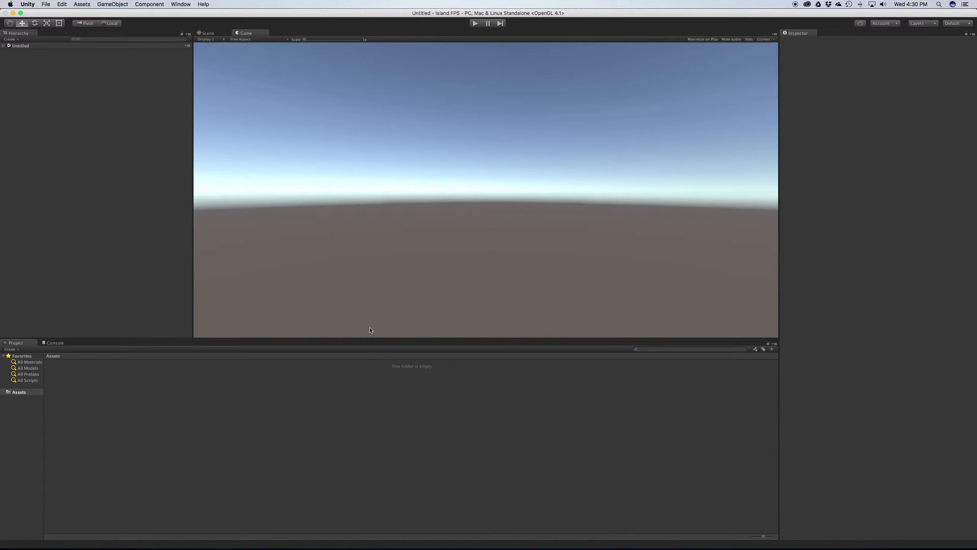
mouse_move(624, 207)
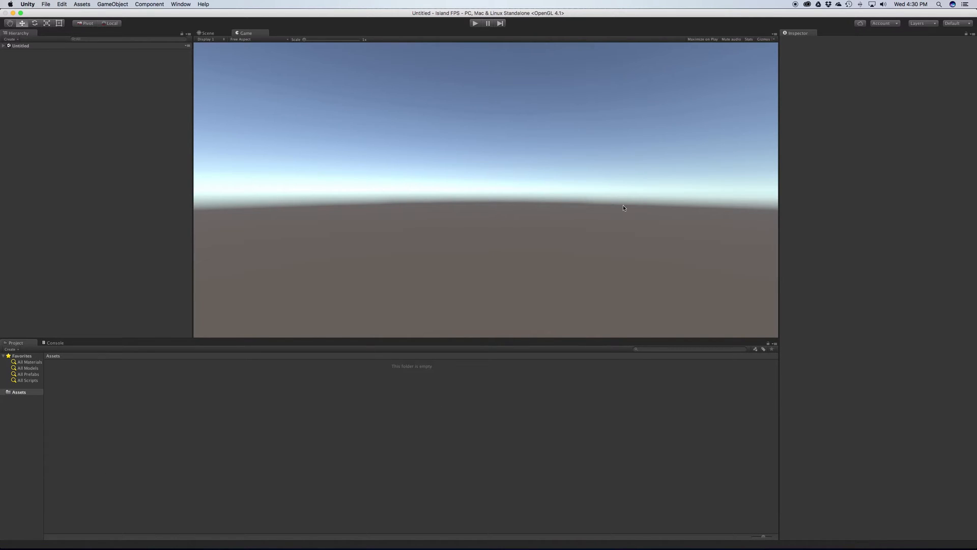
mouse_move(482, 110)
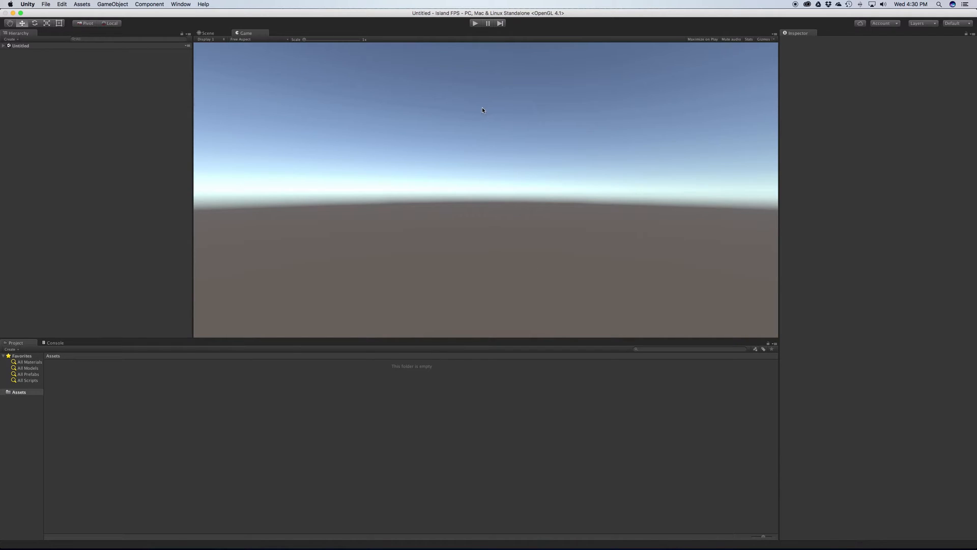
Switch the editor to the 2 by 3 layout and pick an entry from the Window menu
click(953, 23)
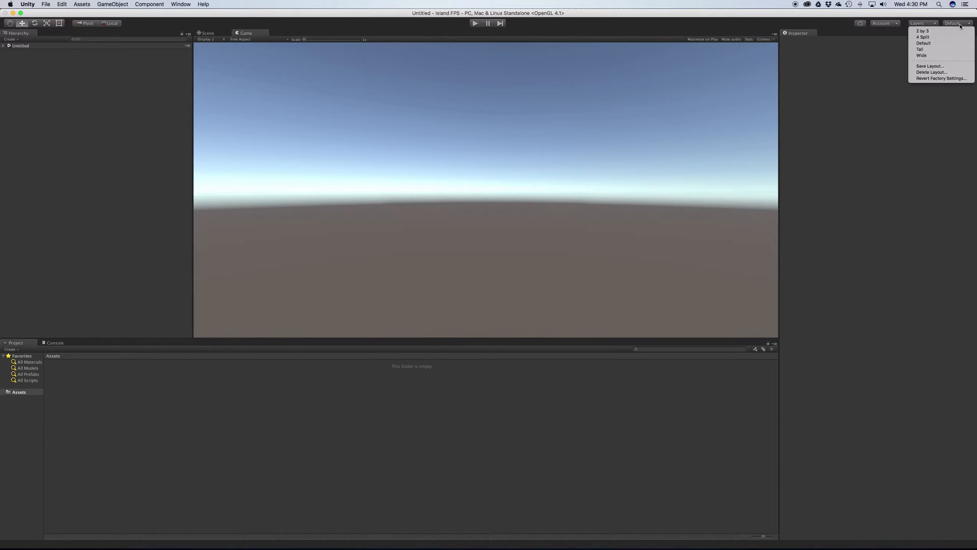
mouse_move(935, 31)
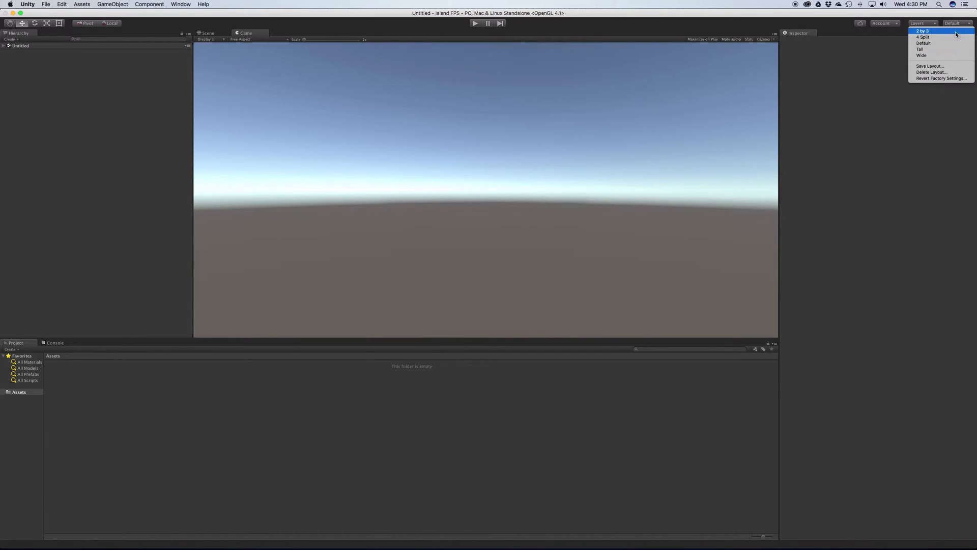
click(922, 31)
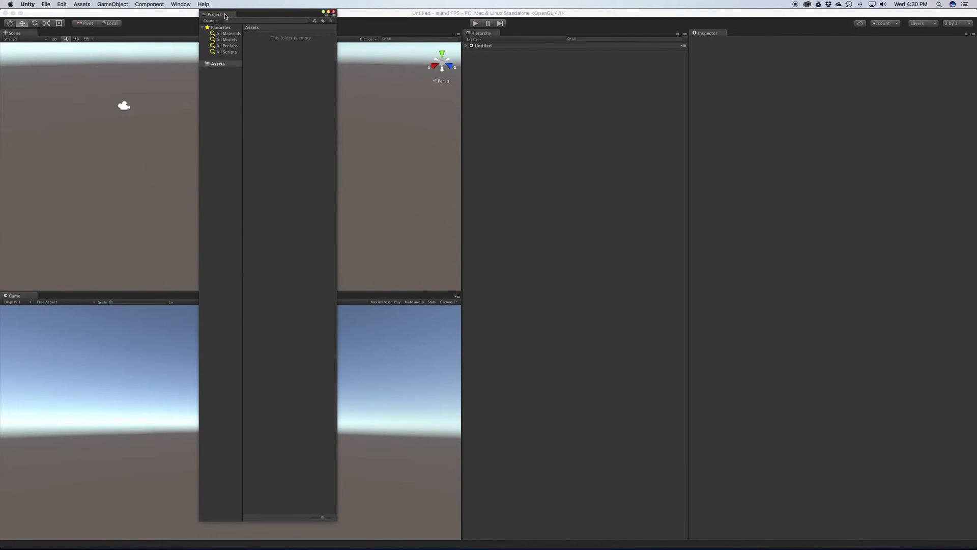
mouse_move(221, 16)
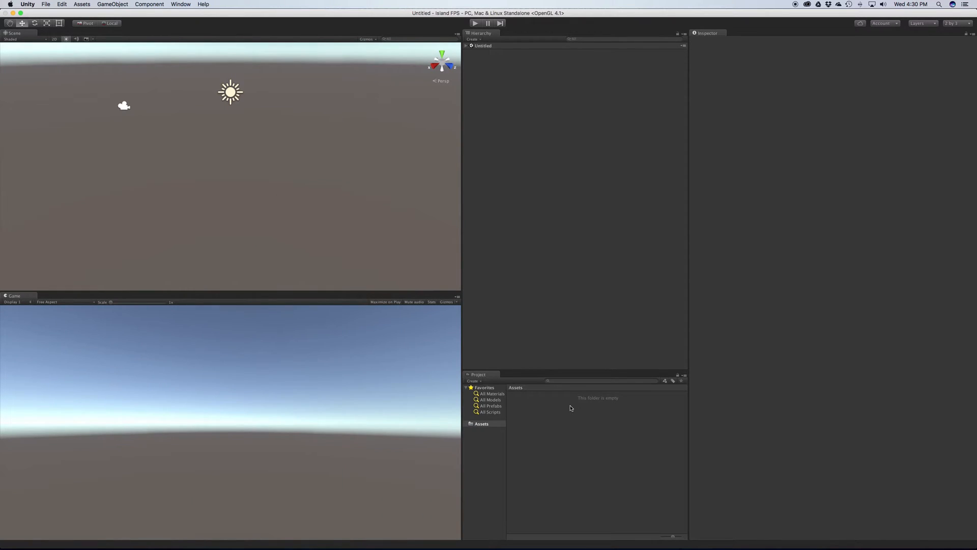
mouse_move(688, 278)
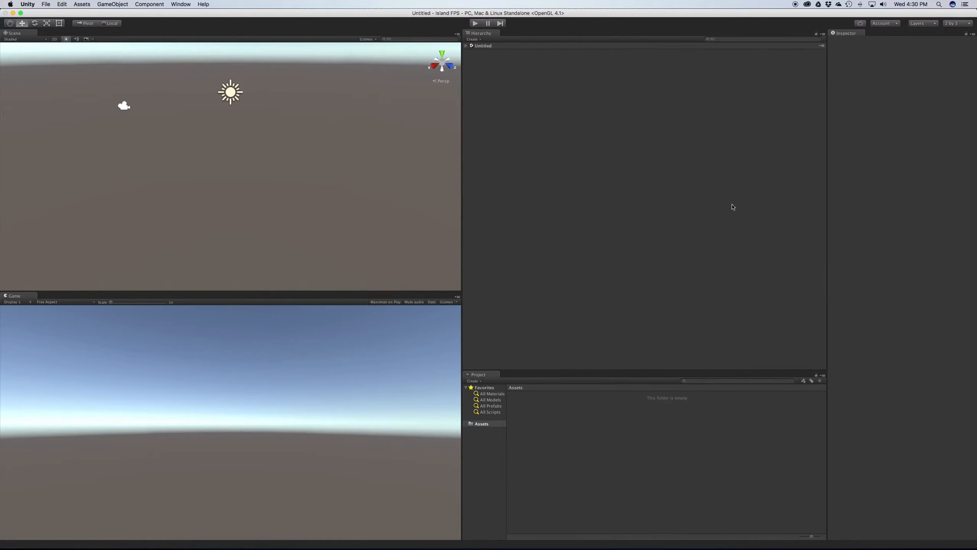
click(181, 4)
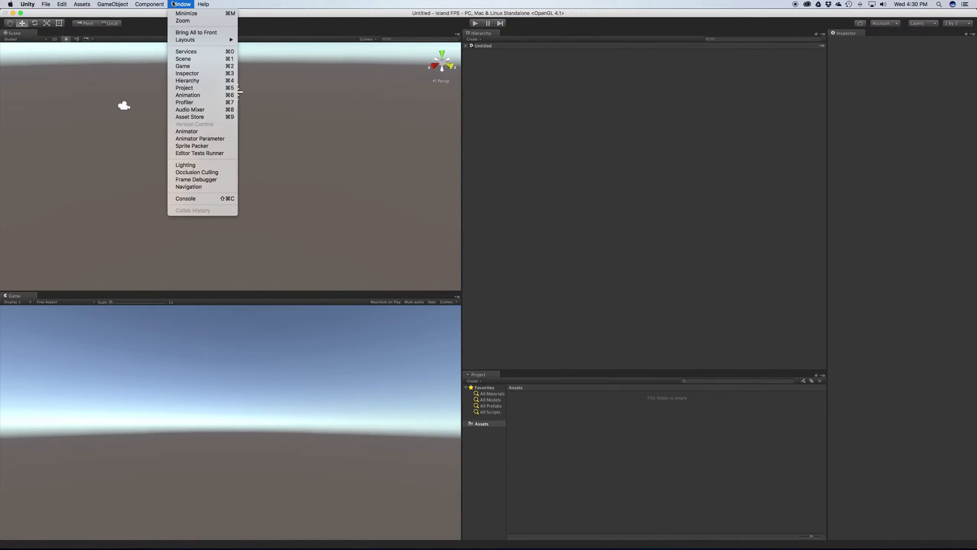
click(546, 241)
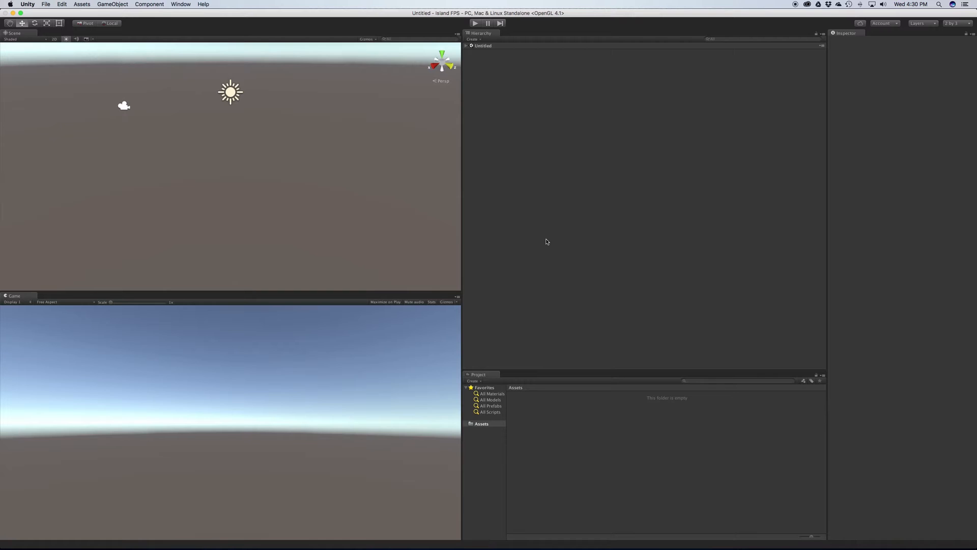
mouse_move(469, 229)
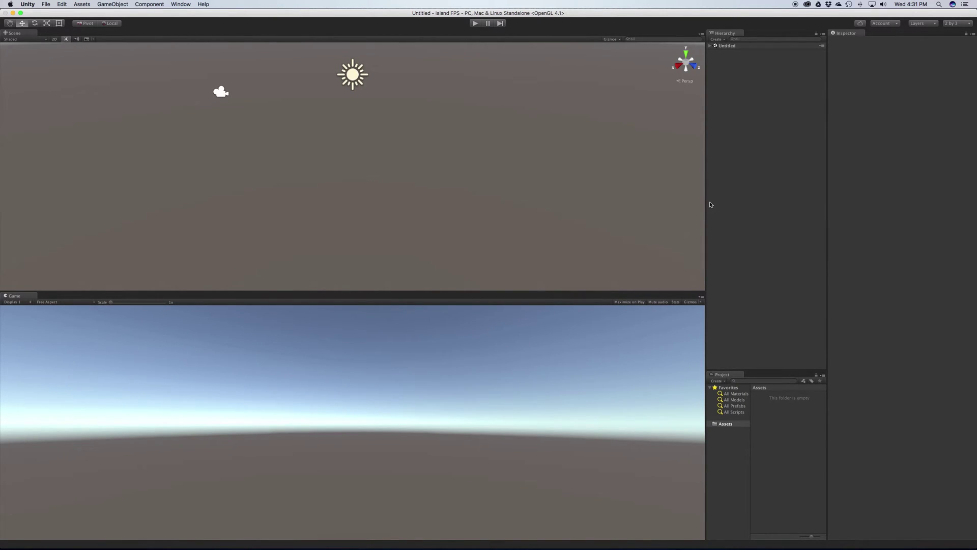
mouse_move(383, 162)
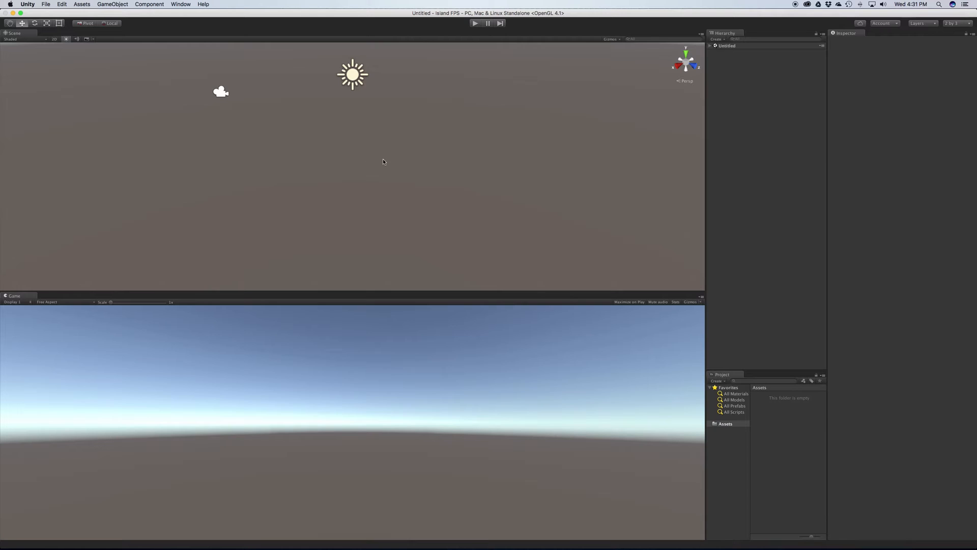
mouse_move(294, 180)
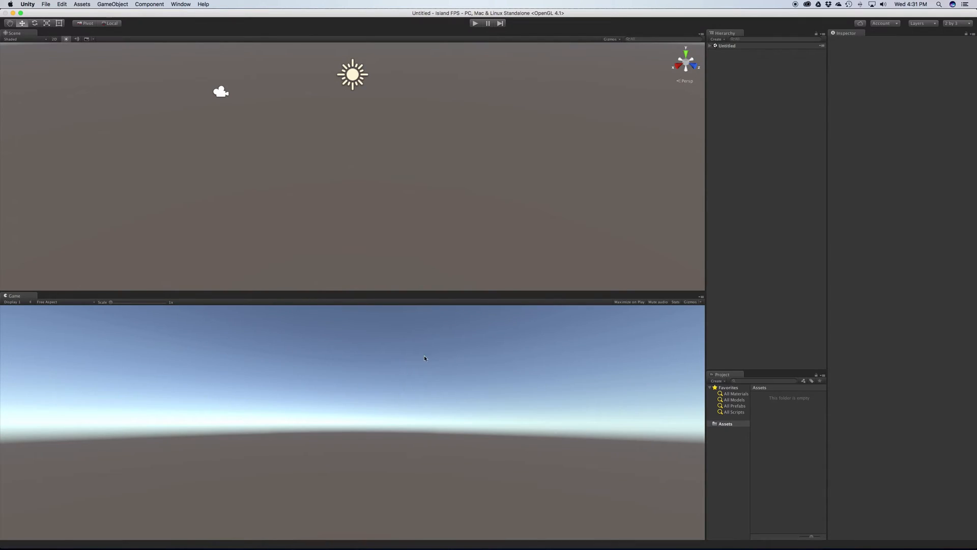
mouse_move(396, 380)
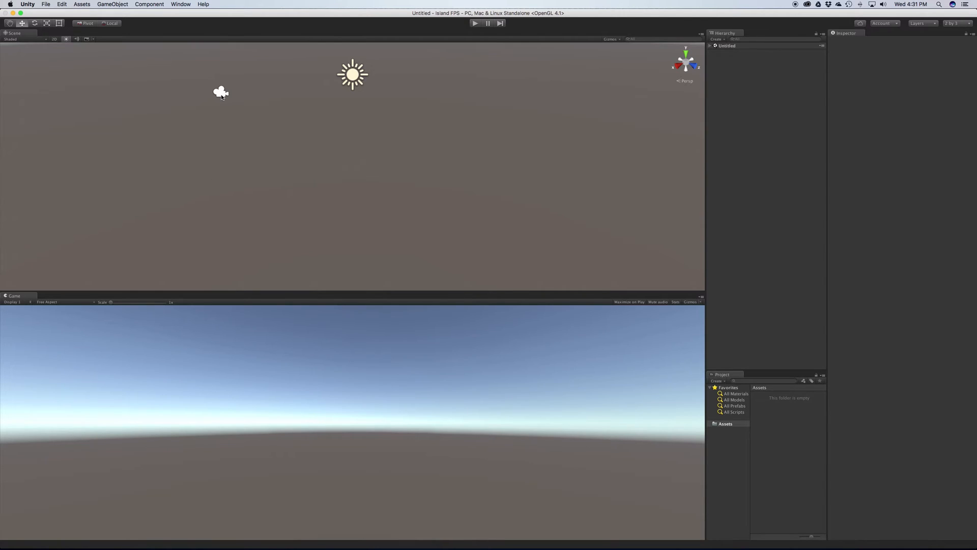
Select Main Camera via its Scene view gizmo to show its Inspector settings
click(219, 93)
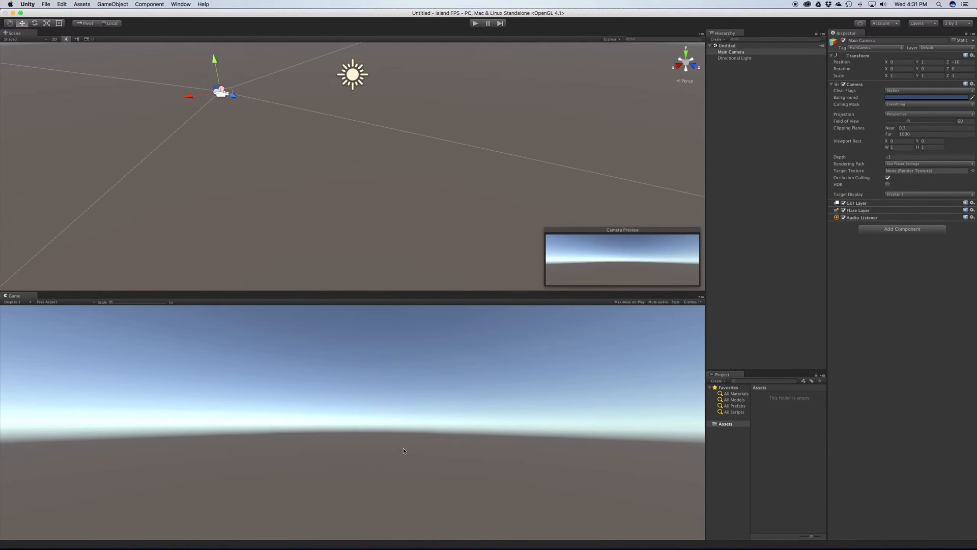
mouse_move(234, 185)
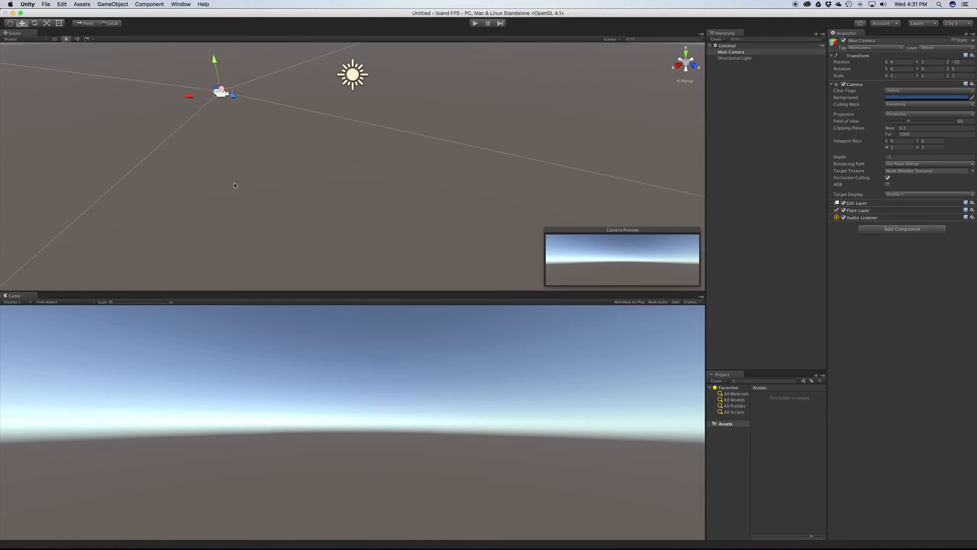
mouse_move(416, 411)
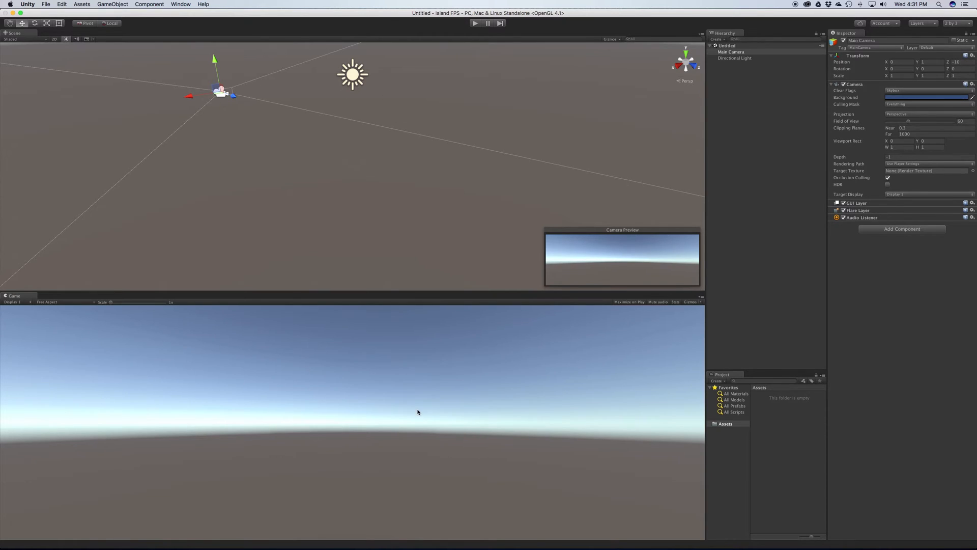
mouse_move(398, 389)
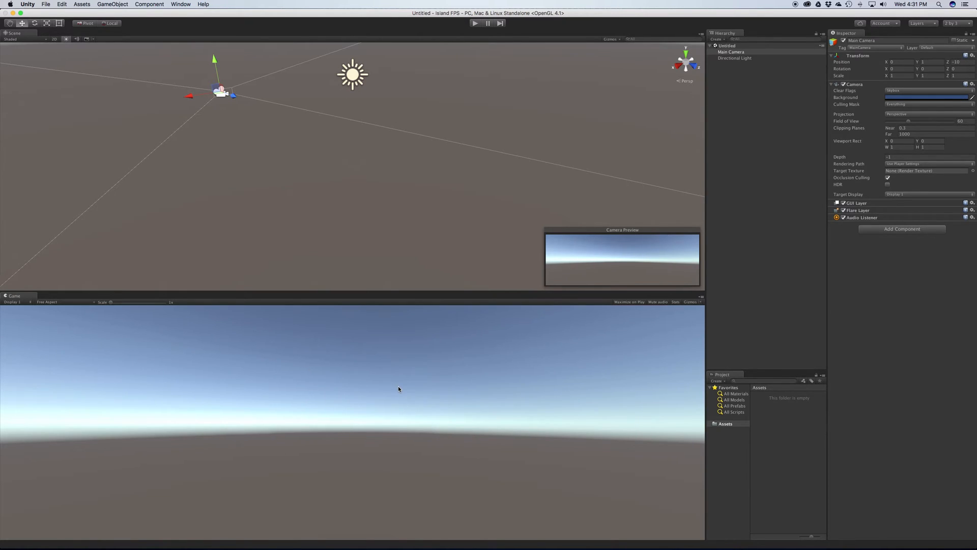
mouse_move(897, 260)
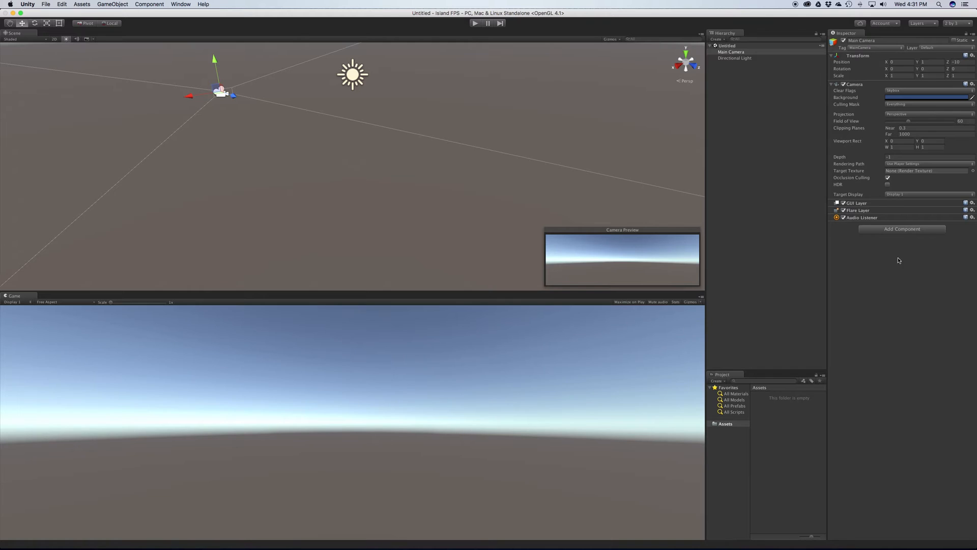
Inspect Directional Light, then Main Camera, then deselect to empty the Inspector
click(739, 62)
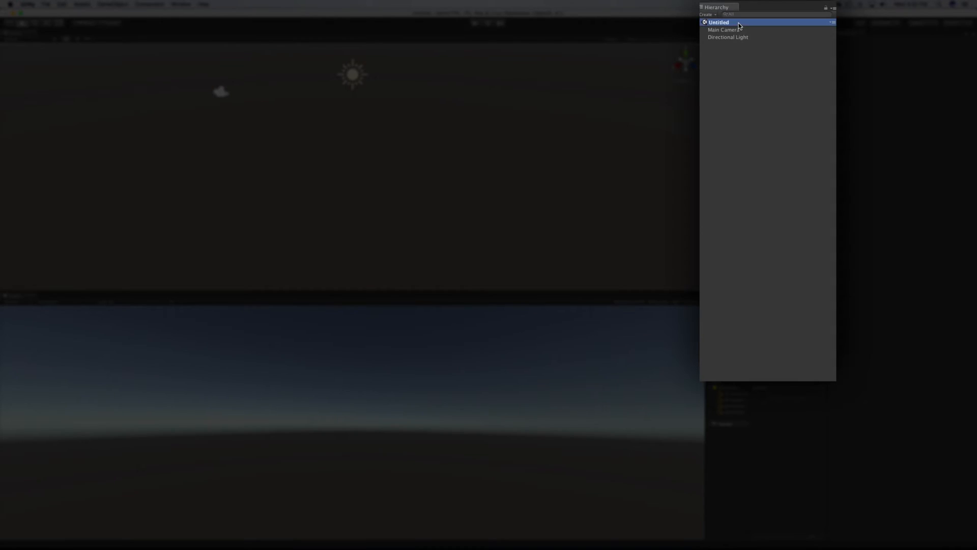
mouse_move(772, 35)
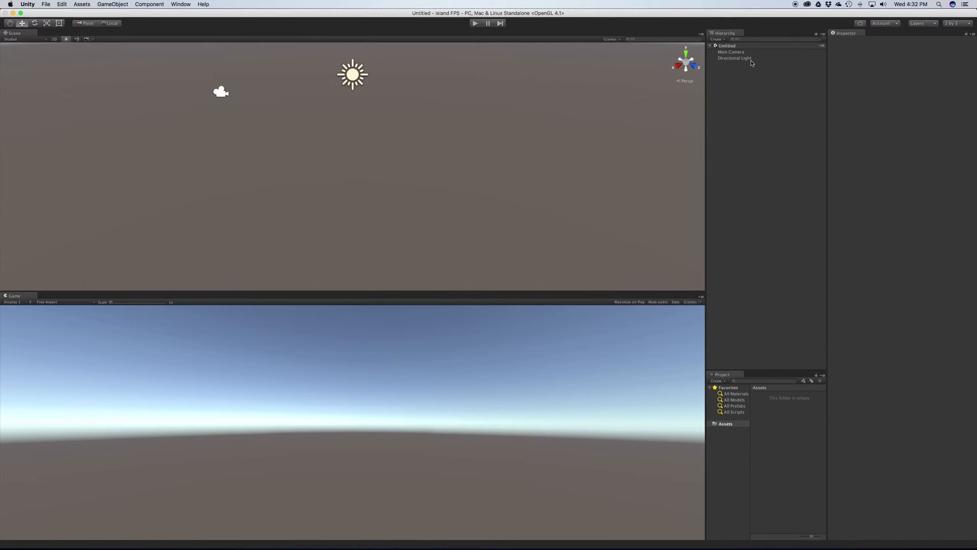
click(736, 58)
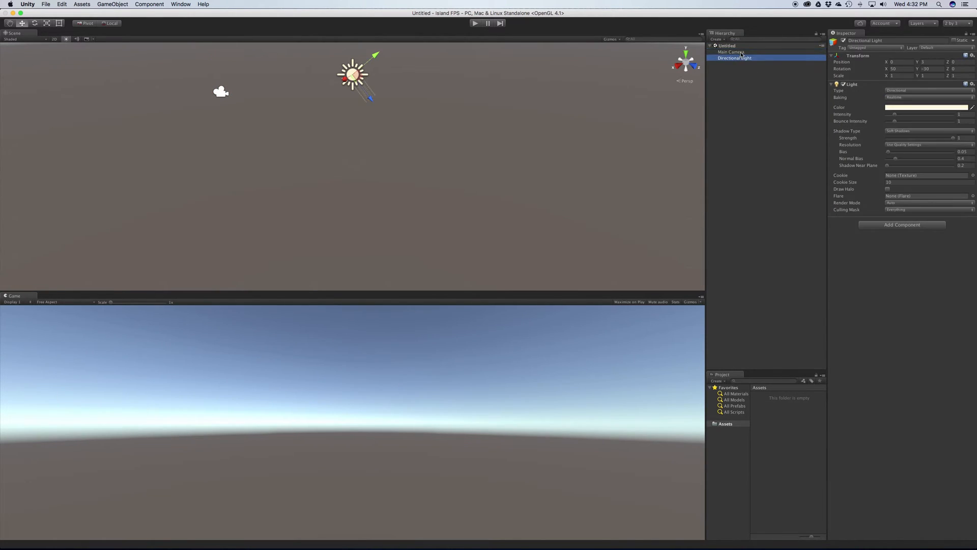
click(730, 52)
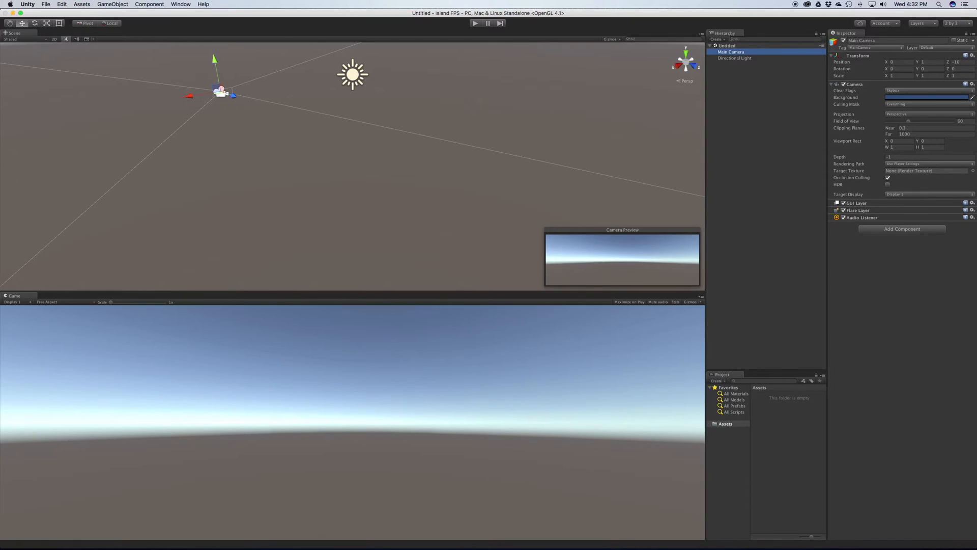
click(735, 122)
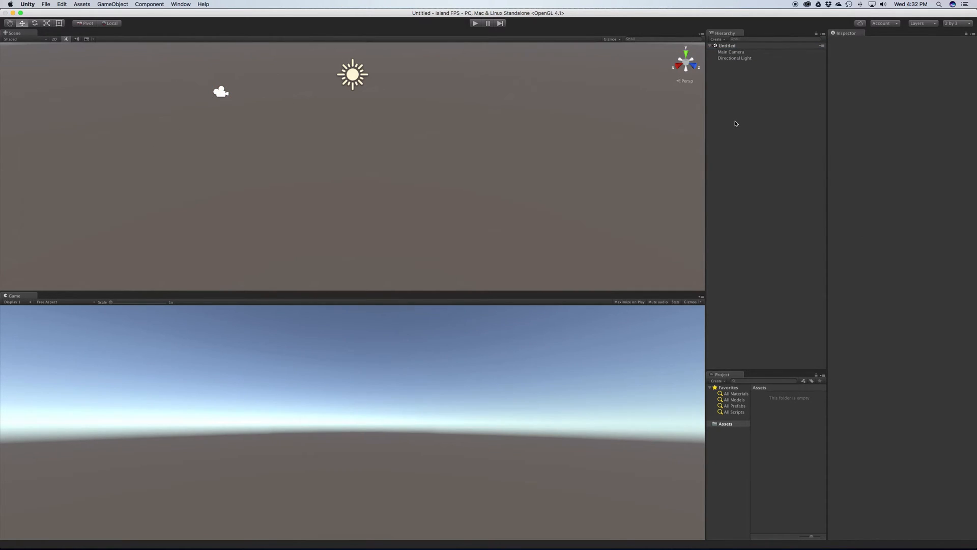
mouse_move(282, 180)
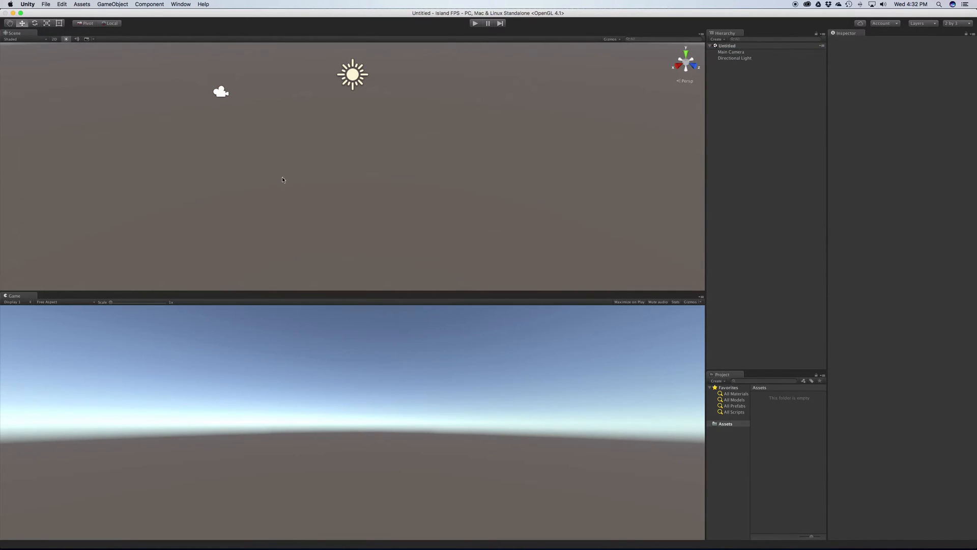
mouse_move(488, 132)
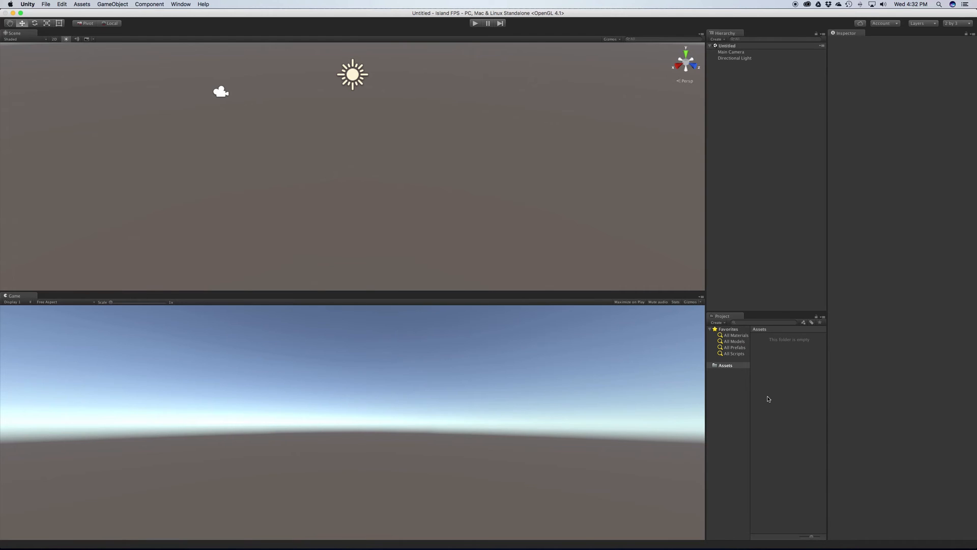
mouse_move(776, 394)
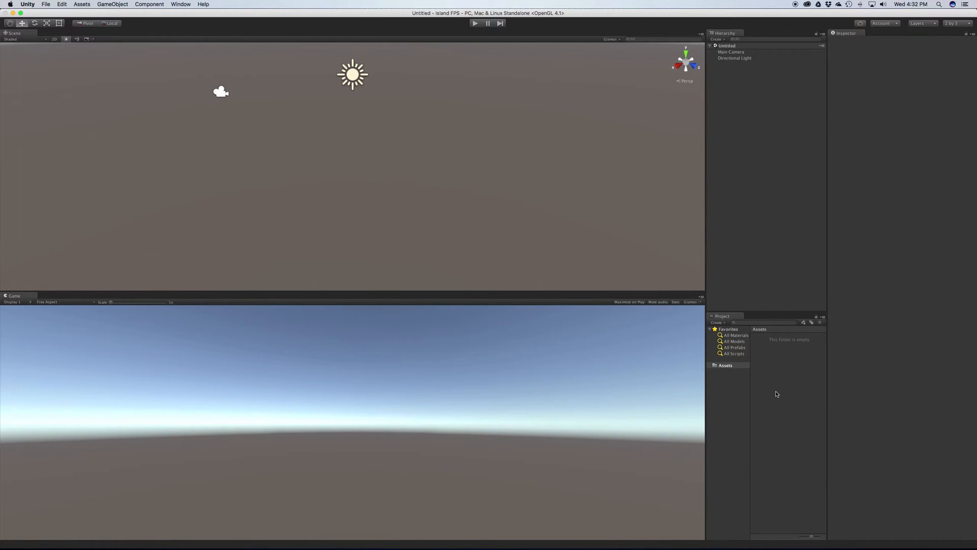
mouse_move(806, 424)
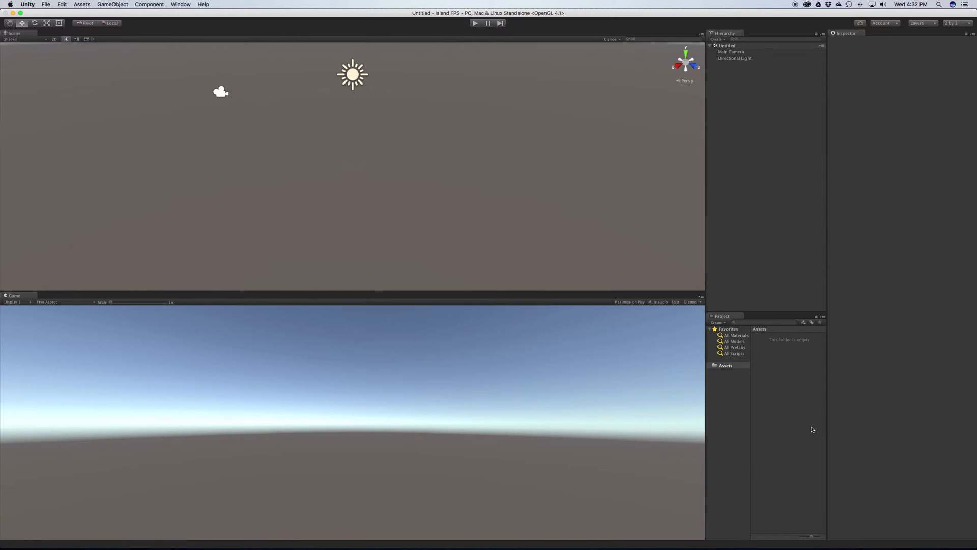
mouse_move(914, 216)
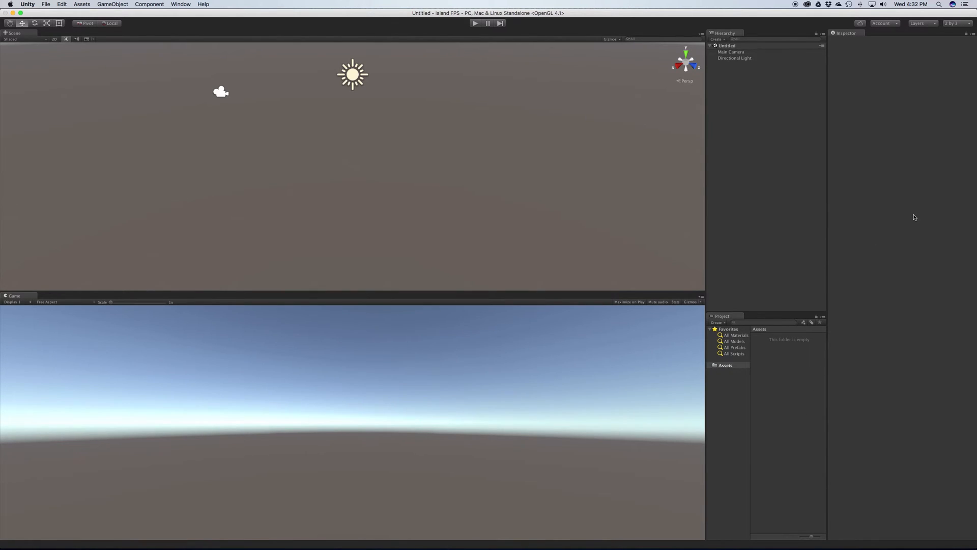
mouse_move(838, 78)
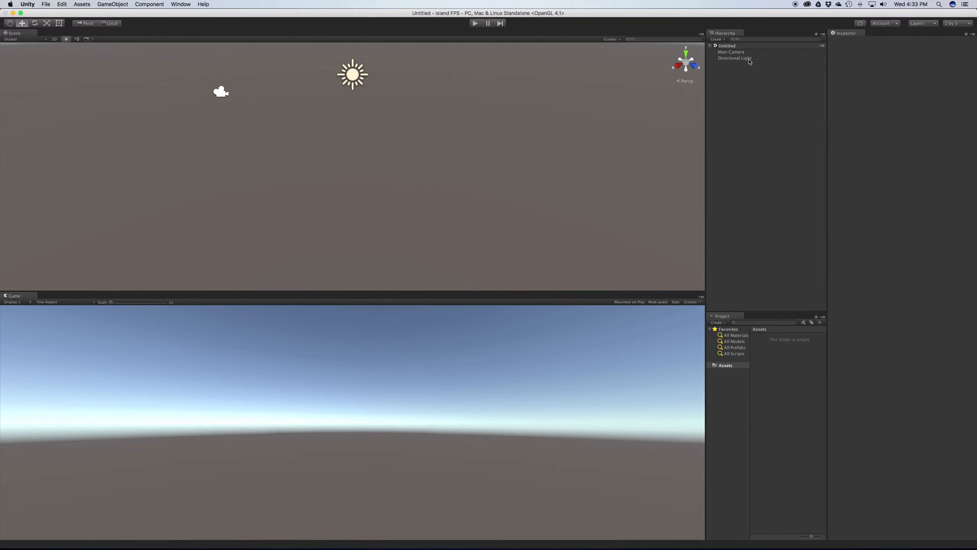
Select Directional Light and open the Window menu
click(734, 58)
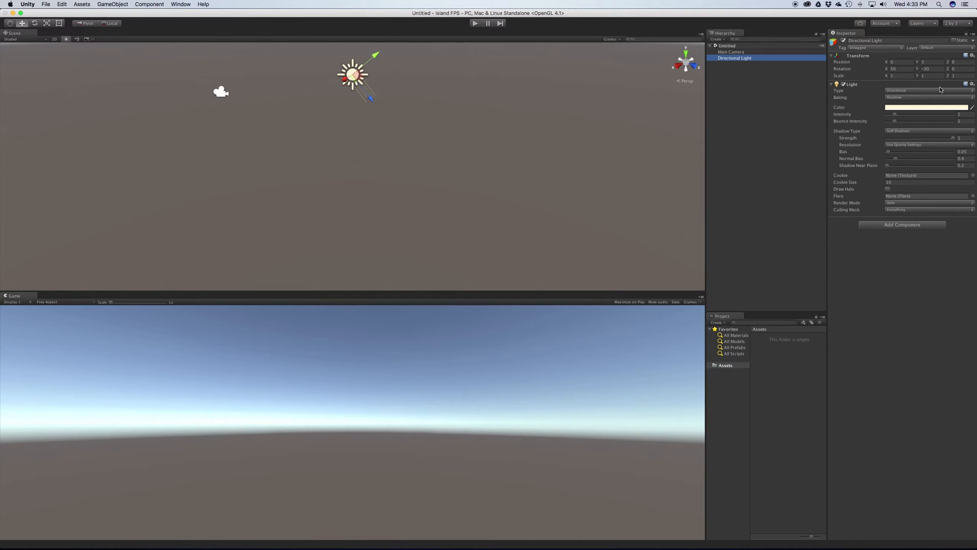
mouse_move(943, 166)
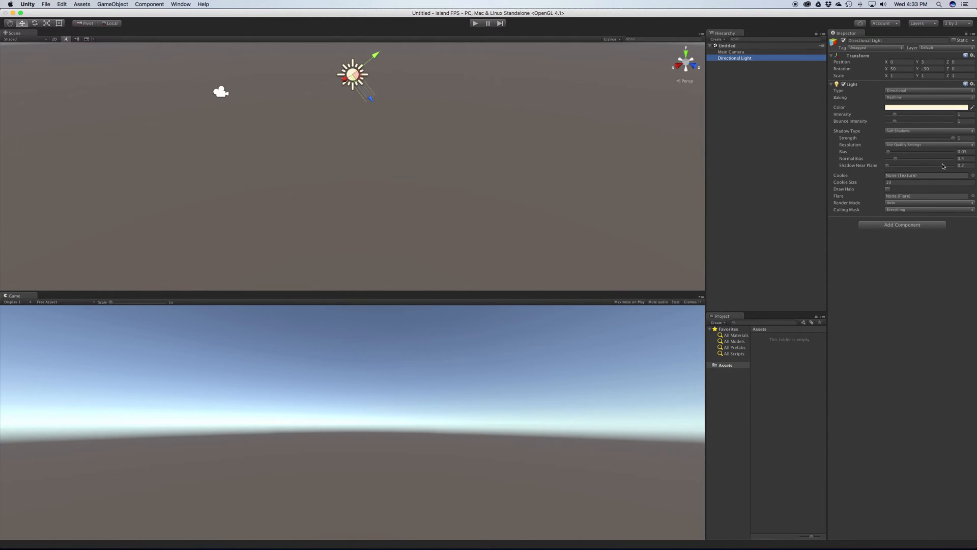
mouse_move(928, 189)
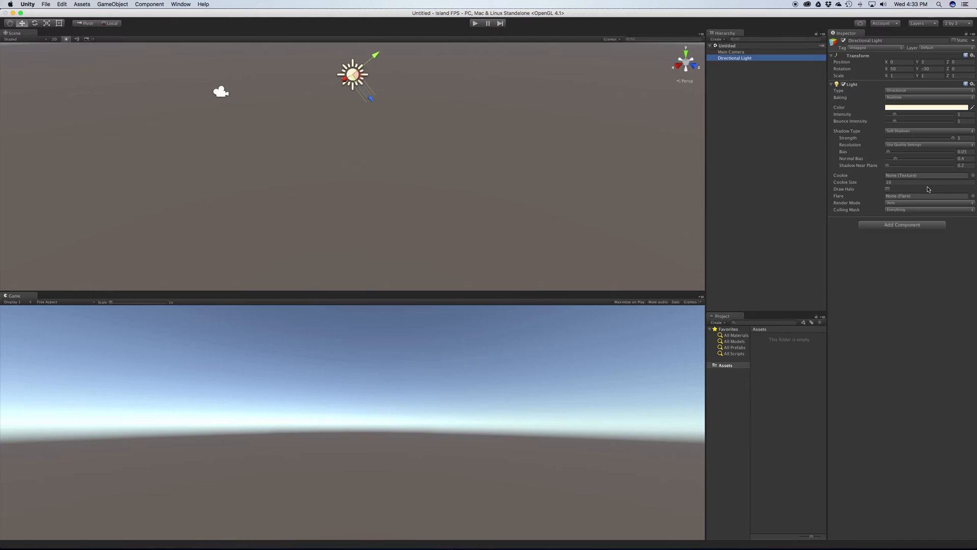
mouse_move(544, 164)
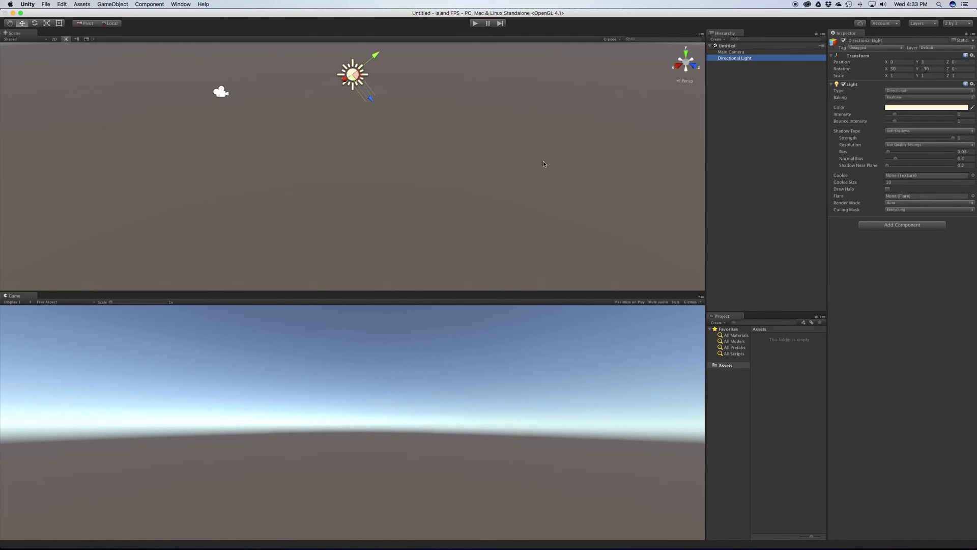
click(180, 4)
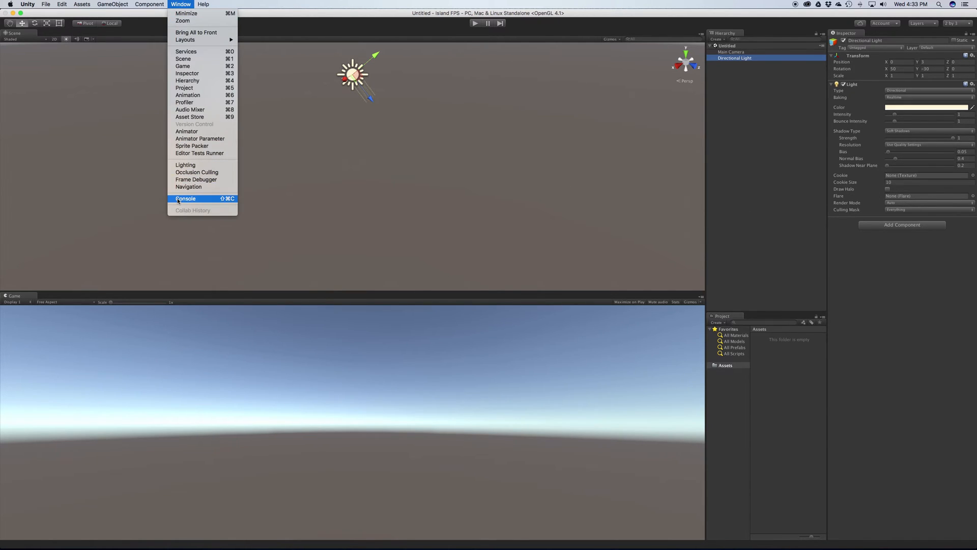
Open the Console, dock it beside the Game tab, and bring Game back to front
click(186, 198)
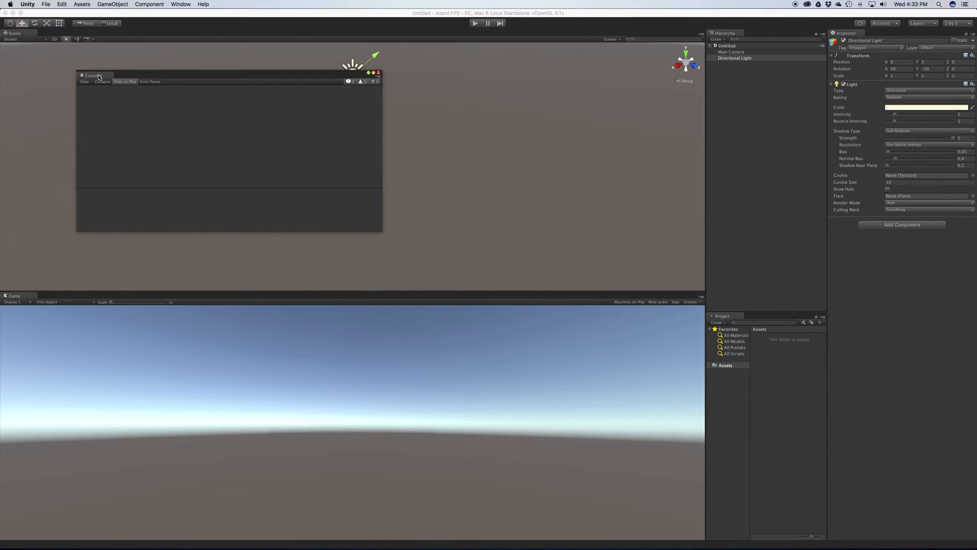
click(180, 5)
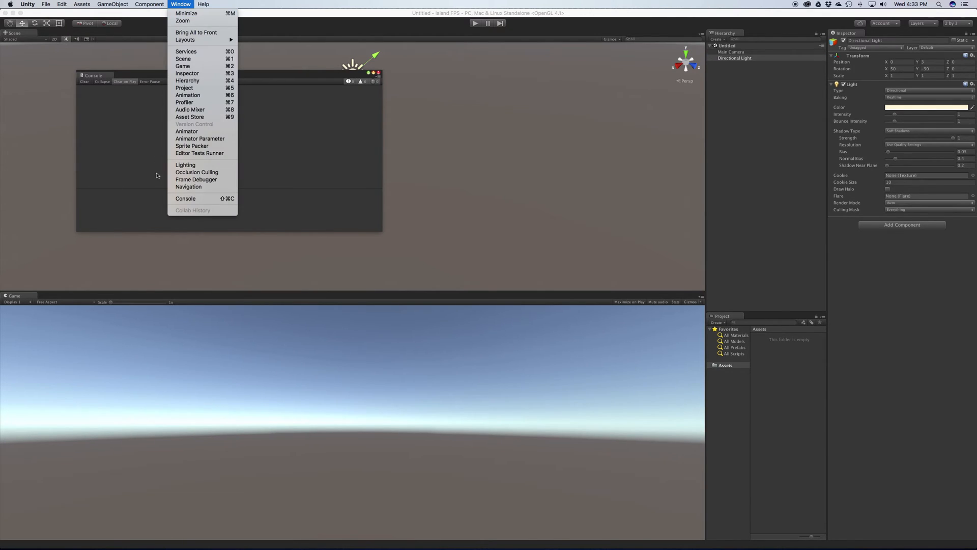
mouse_move(157, 175)
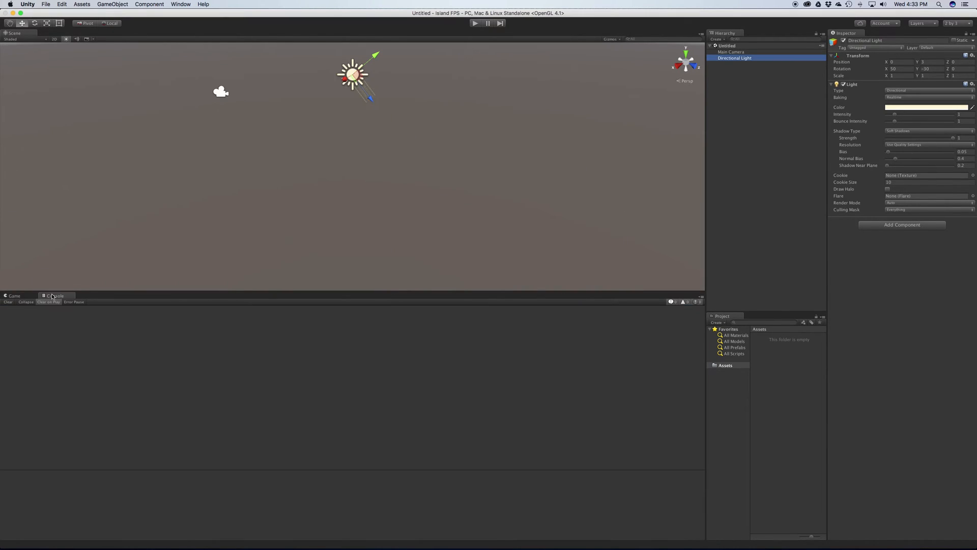
click(13, 295)
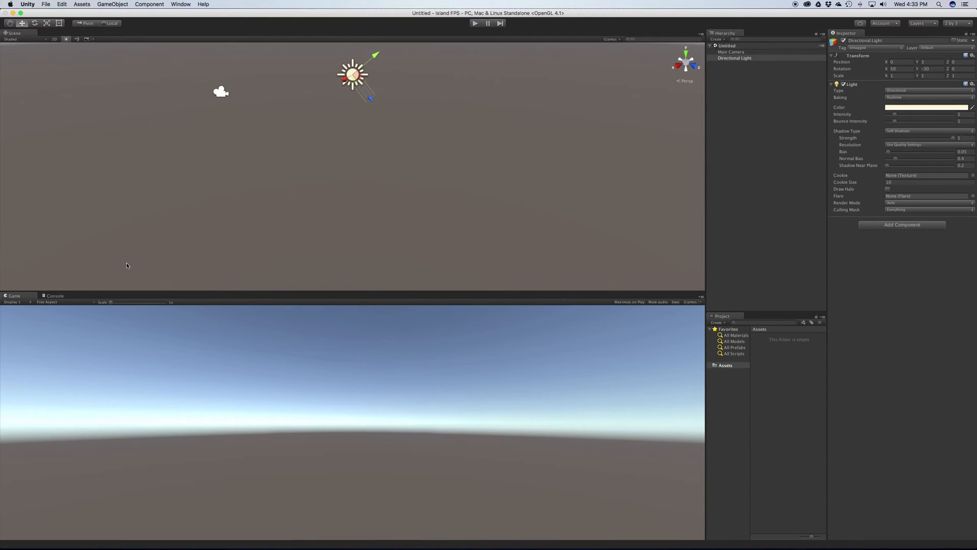
mouse_move(238, 231)
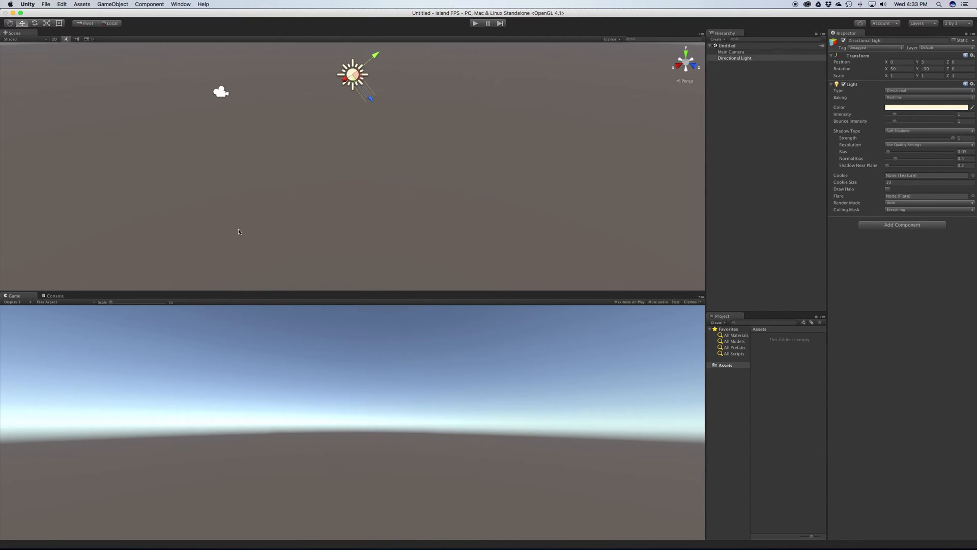
mouse_move(633, 101)
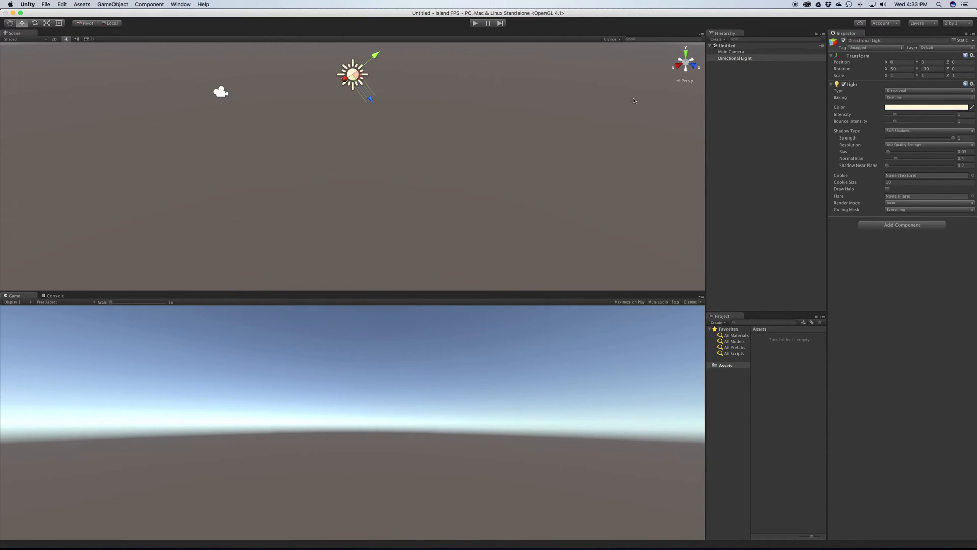
click(953, 23)
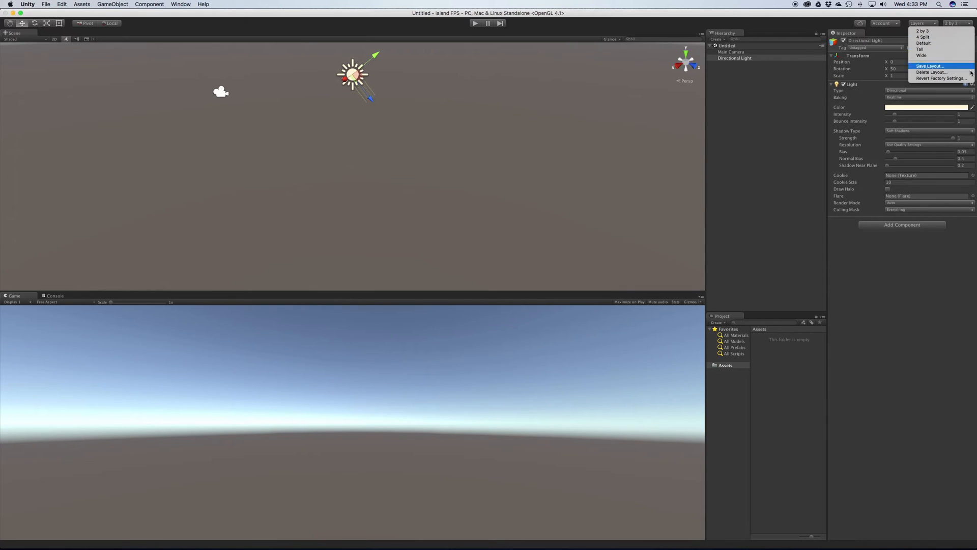
mouse_move(928, 31)
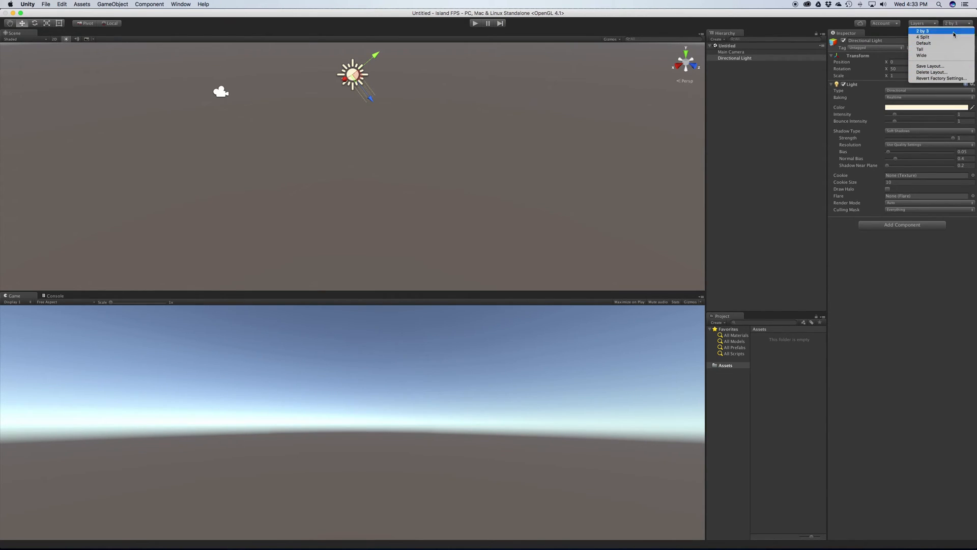
Reapply the 2 by 3 layout and open the Island FPS Services window via Cloud
click(923, 31)
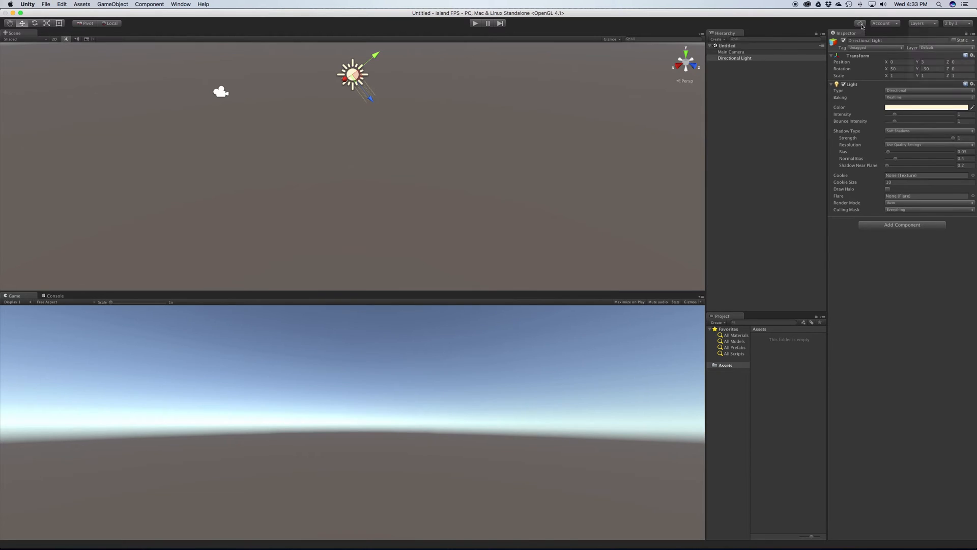
click(884, 23)
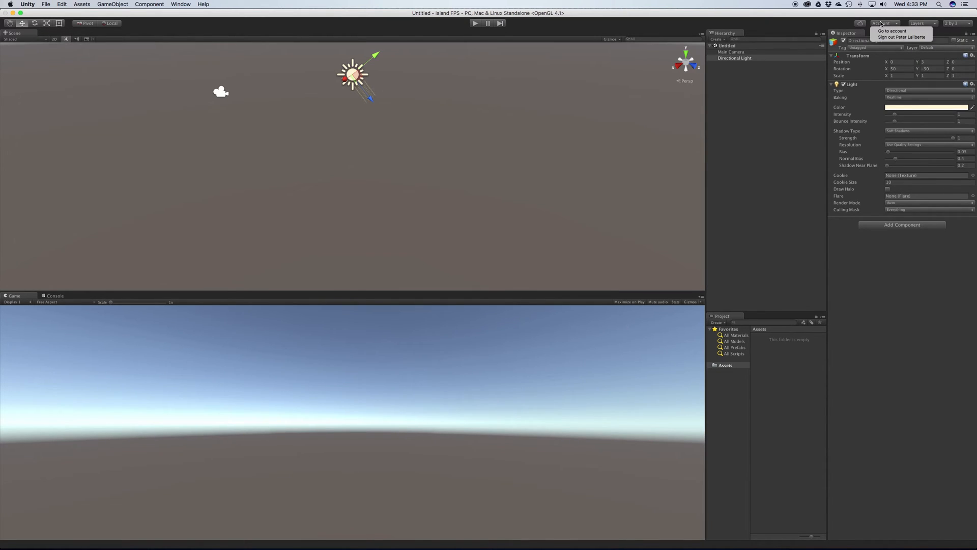
click(925, 23)
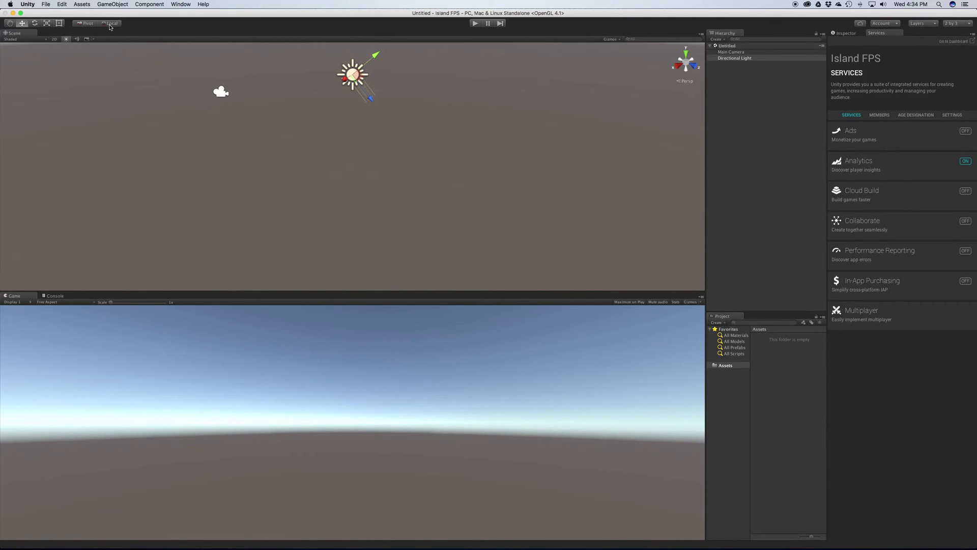
mouse_move(35, 41)
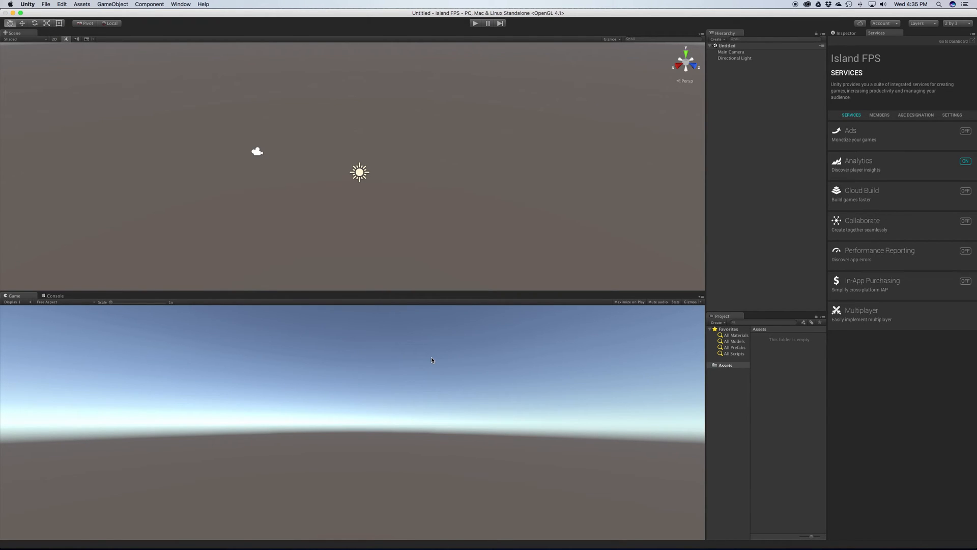
mouse_move(602, 124)
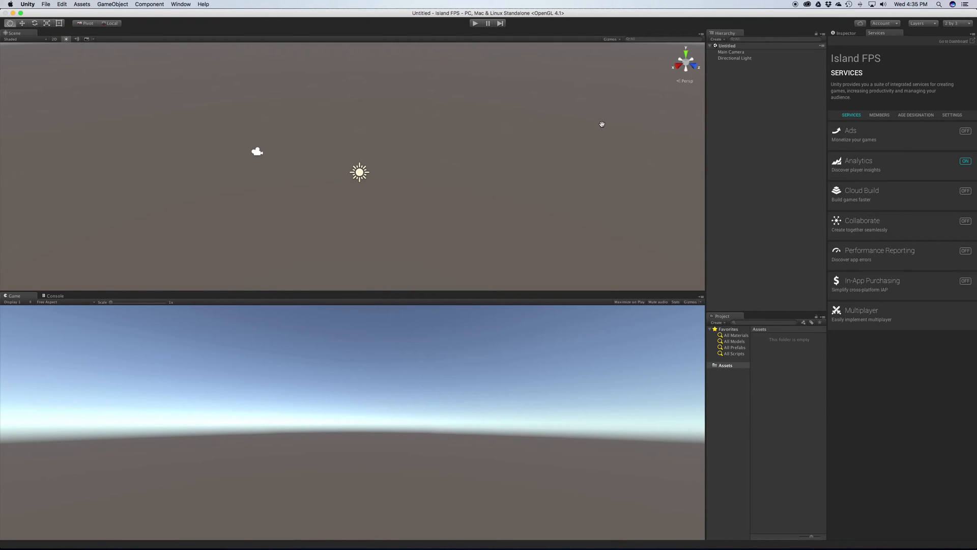
mouse_move(297, 153)
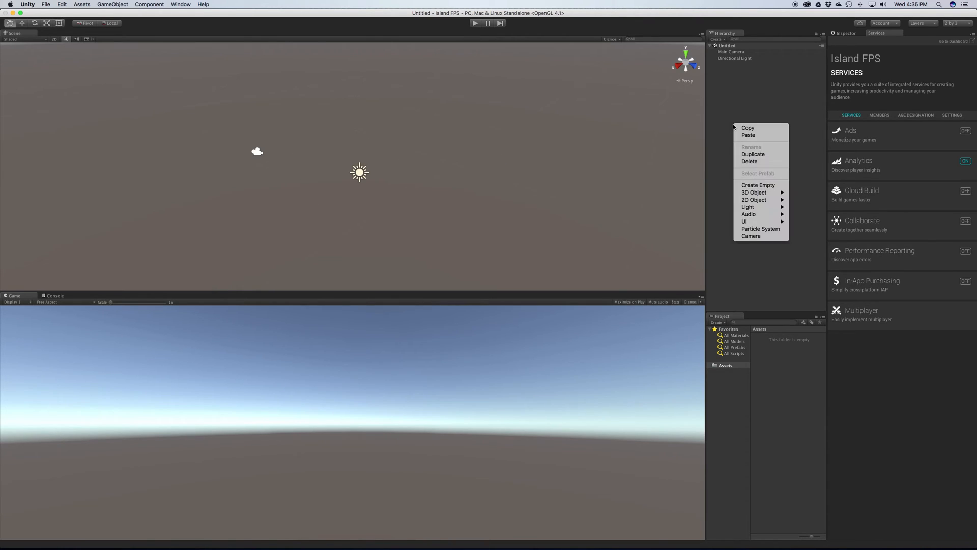
mouse_move(759, 99)
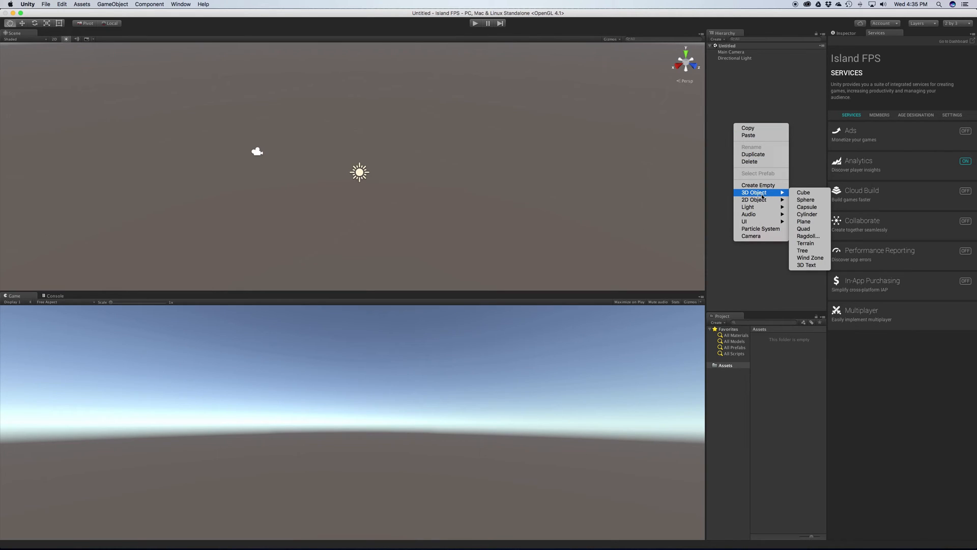
mouse_move(804, 192)
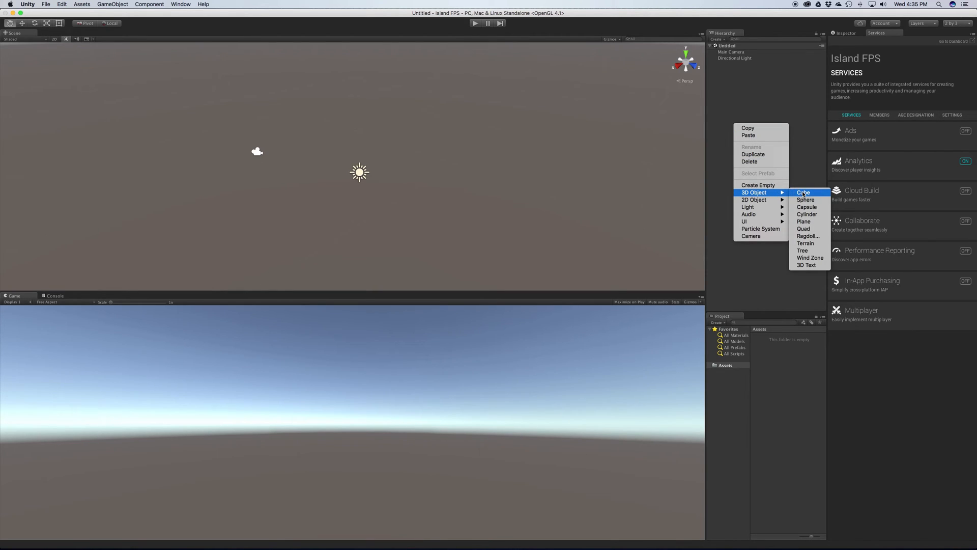
Add a 3D Object > Cube from the Hierarchy, then clear the selection
click(803, 192)
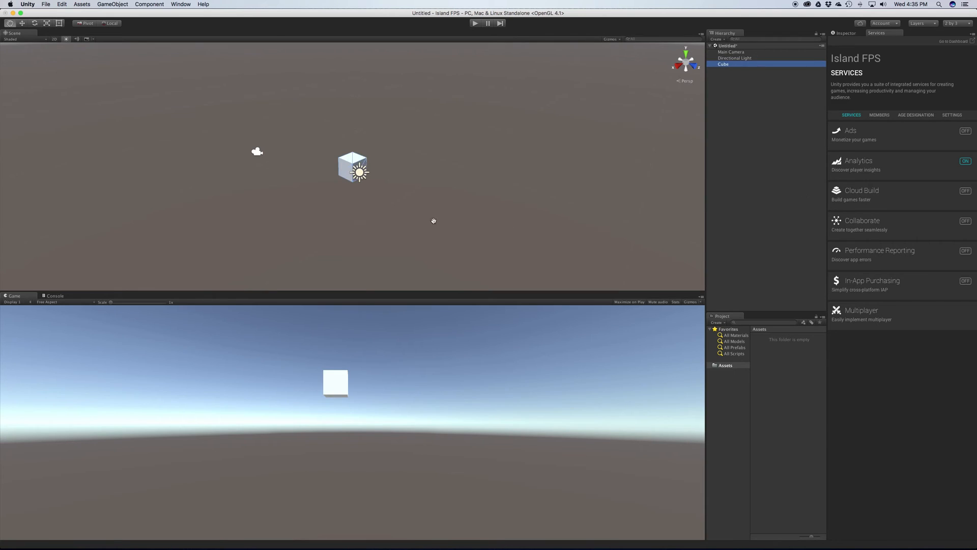
click(846, 34)
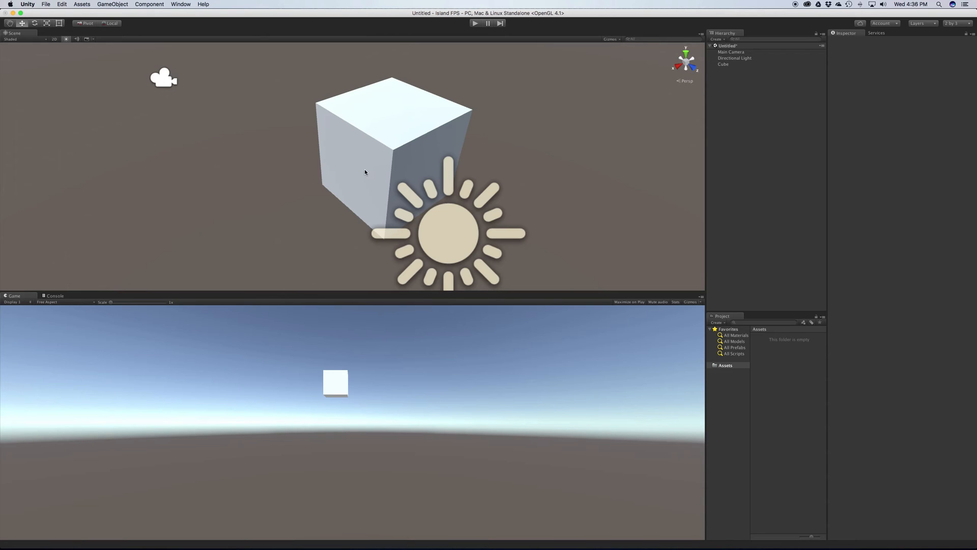
mouse_move(372, 168)
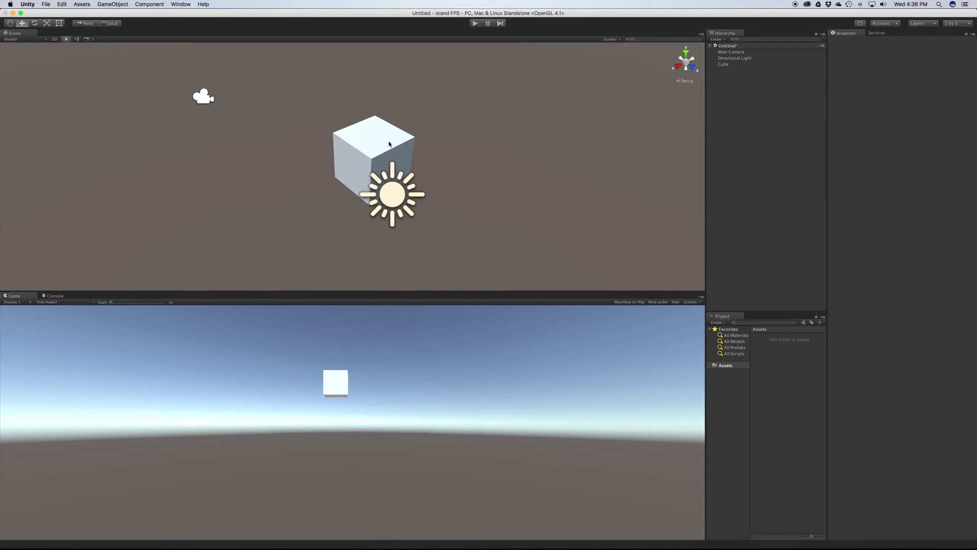
mouse_move(8, 29)
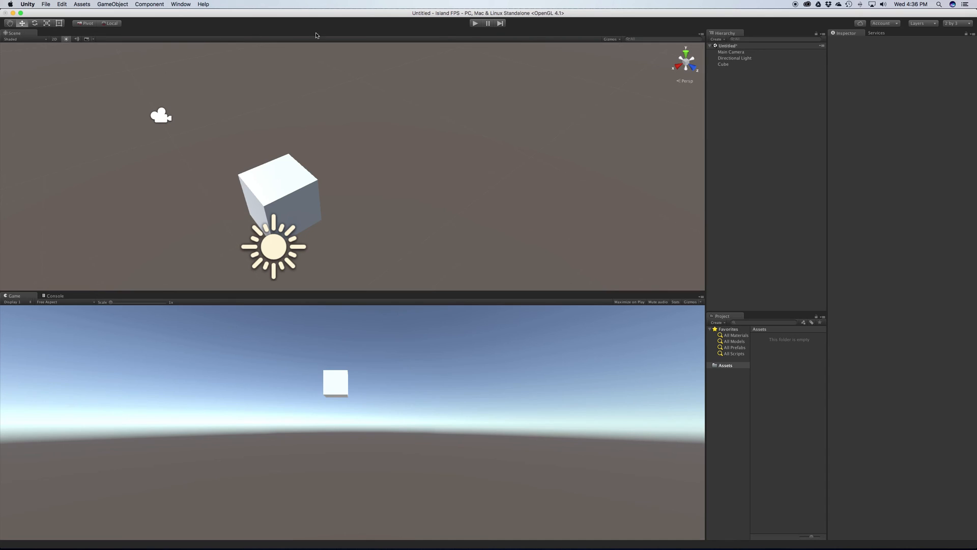
mouse_move(933, 87)
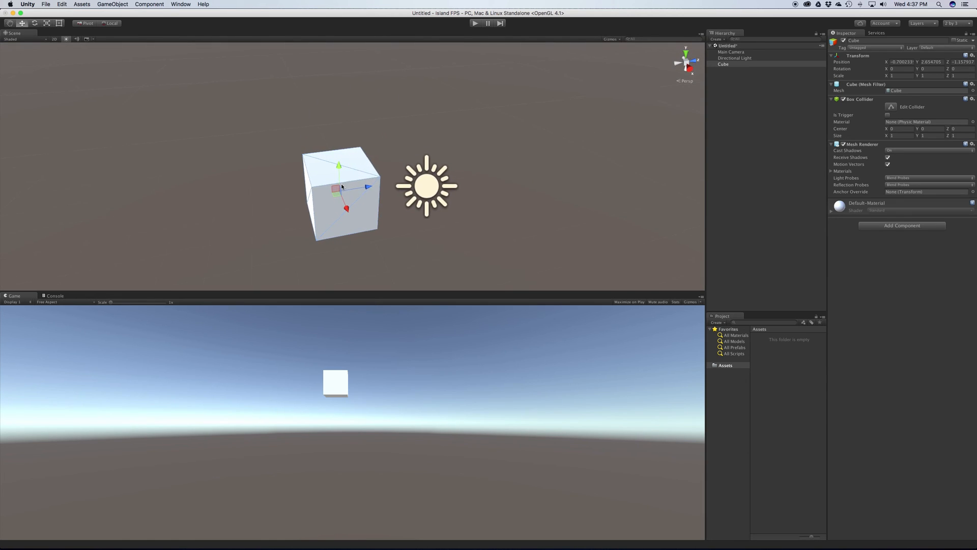
Drag the cube's Move gizmo to shift it up and left in the view
drag(338, 165, 339, 183)
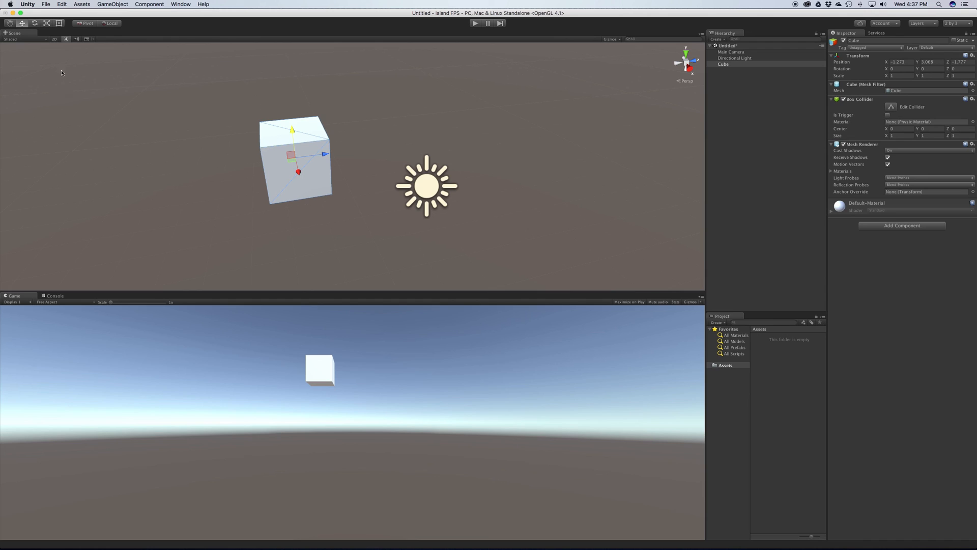
Rotate the cube about 45 degrees on X and scale it up wider than tall
click(35, 23)
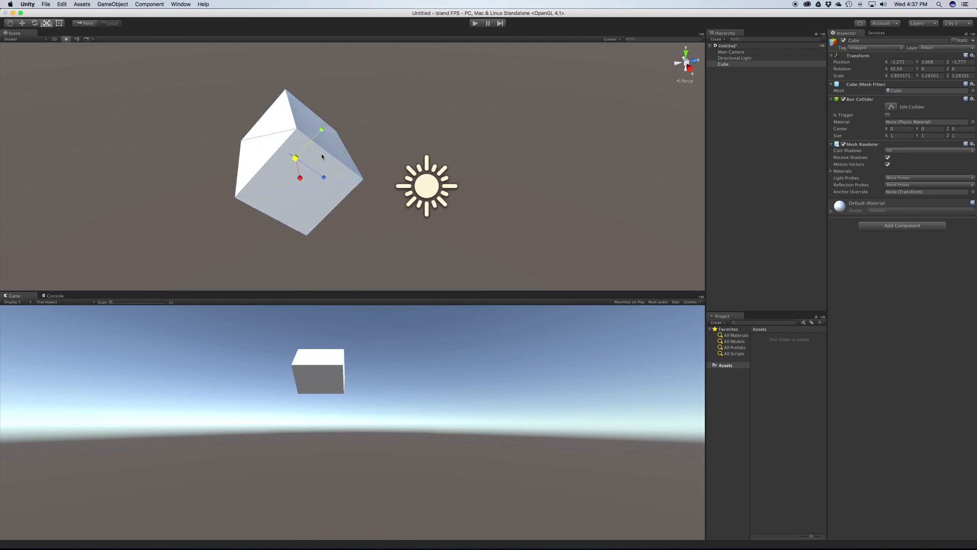
drag(293, 158, 305, 163)
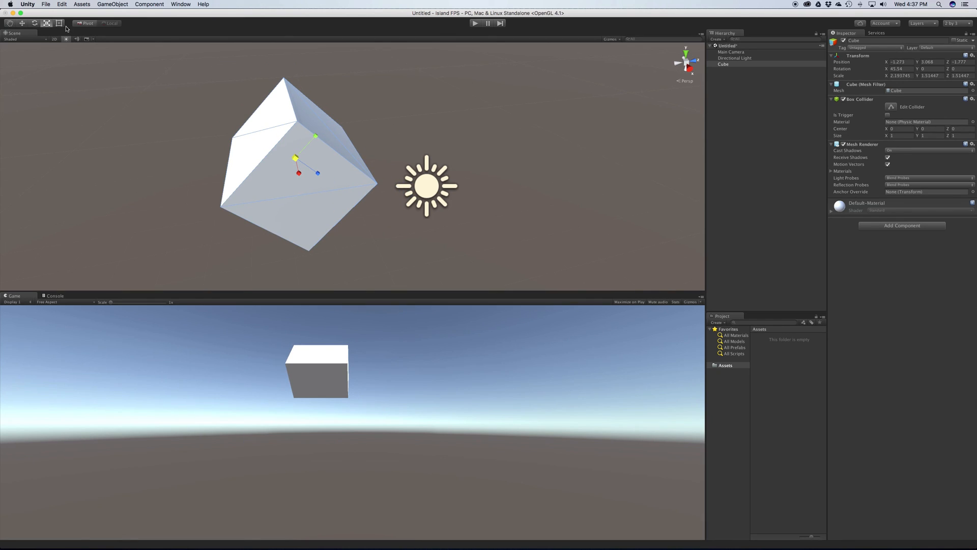
click(59, 23)
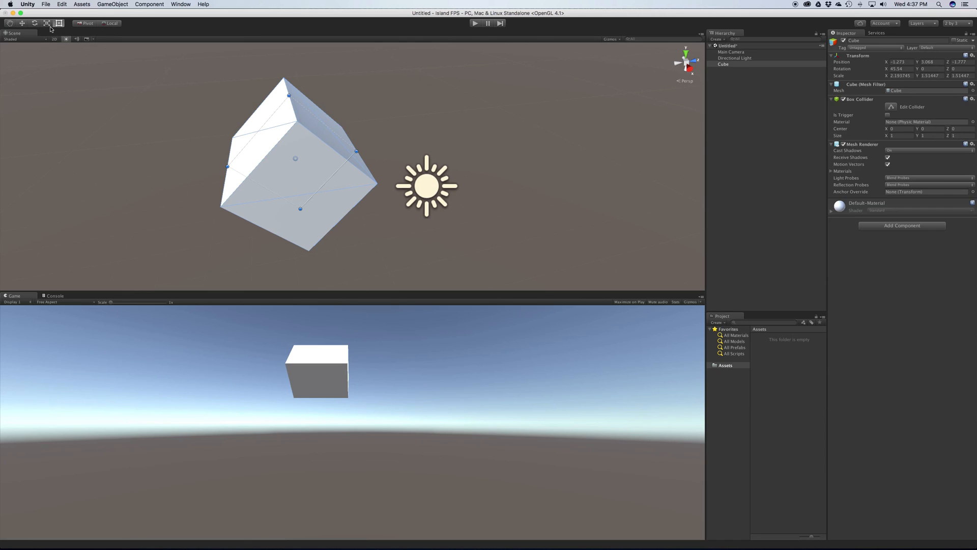
click(34, 23)
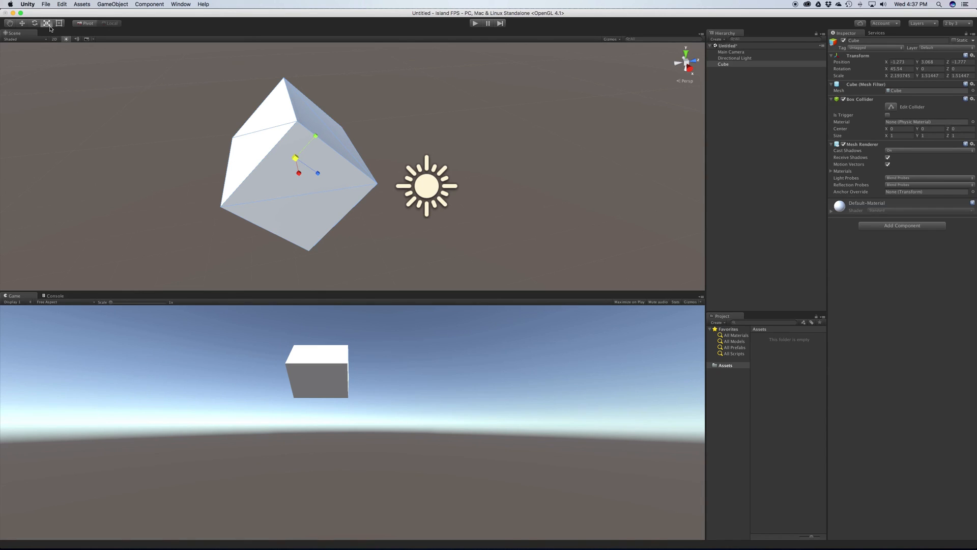